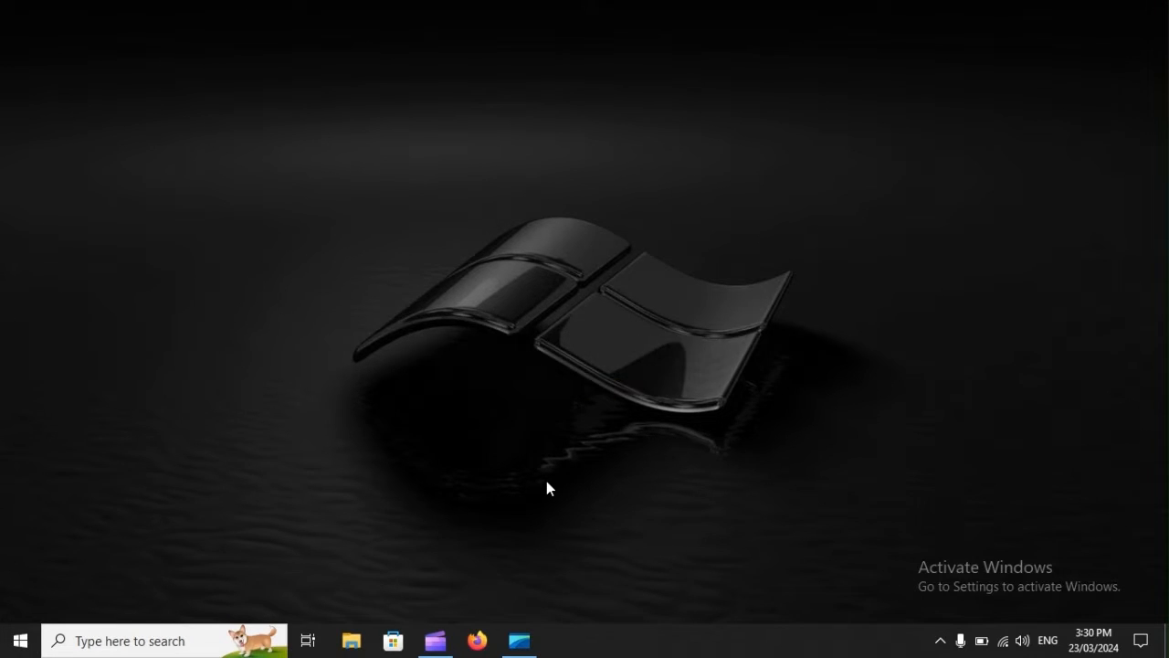
# Reach the Camera app's advanced options page under Apps & features in Settings.
pyautogui.press('win+i')
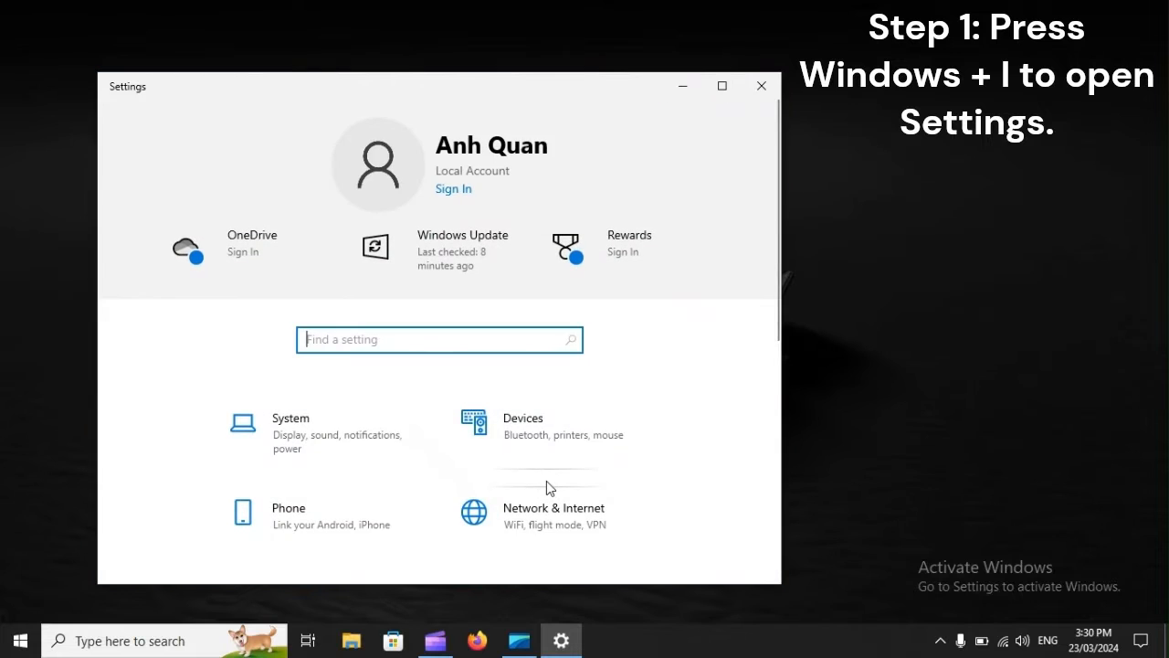
pyautogui.scroll(-3)
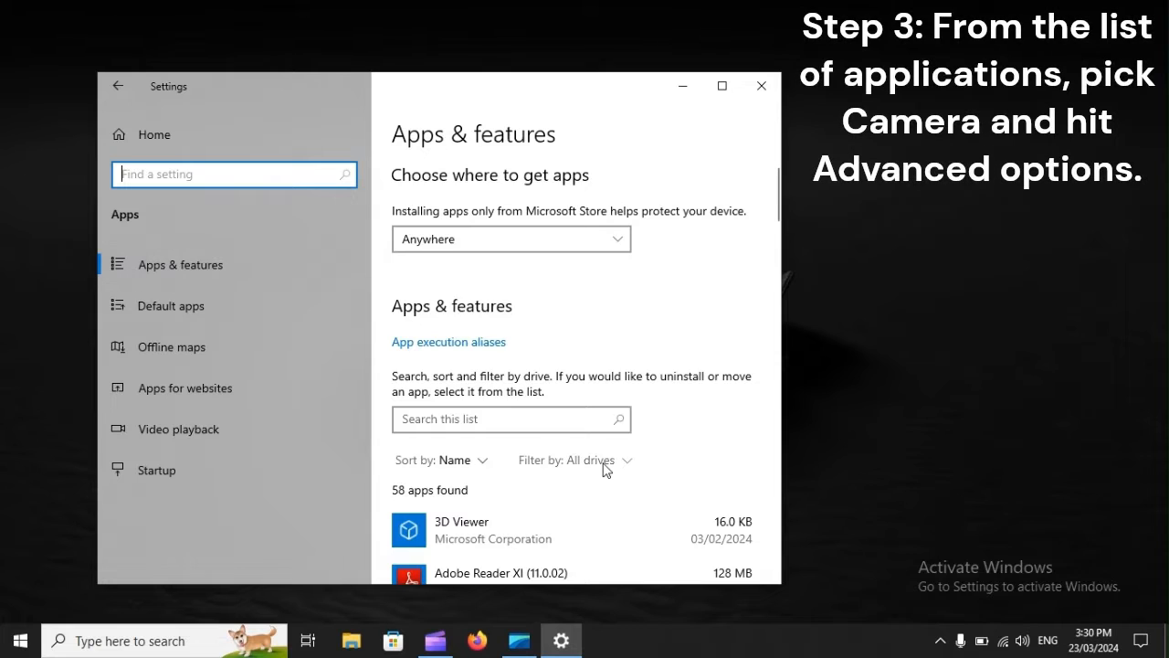
pyautogui.scroll(-3)
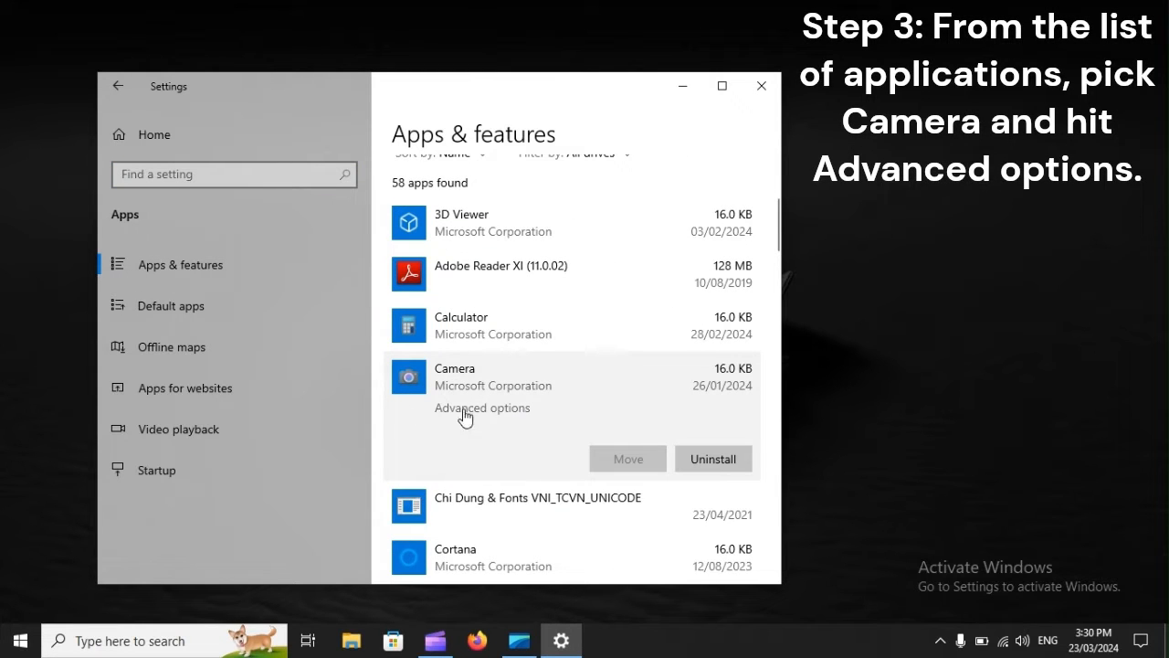
pyautogui.moveTo(515, 418)
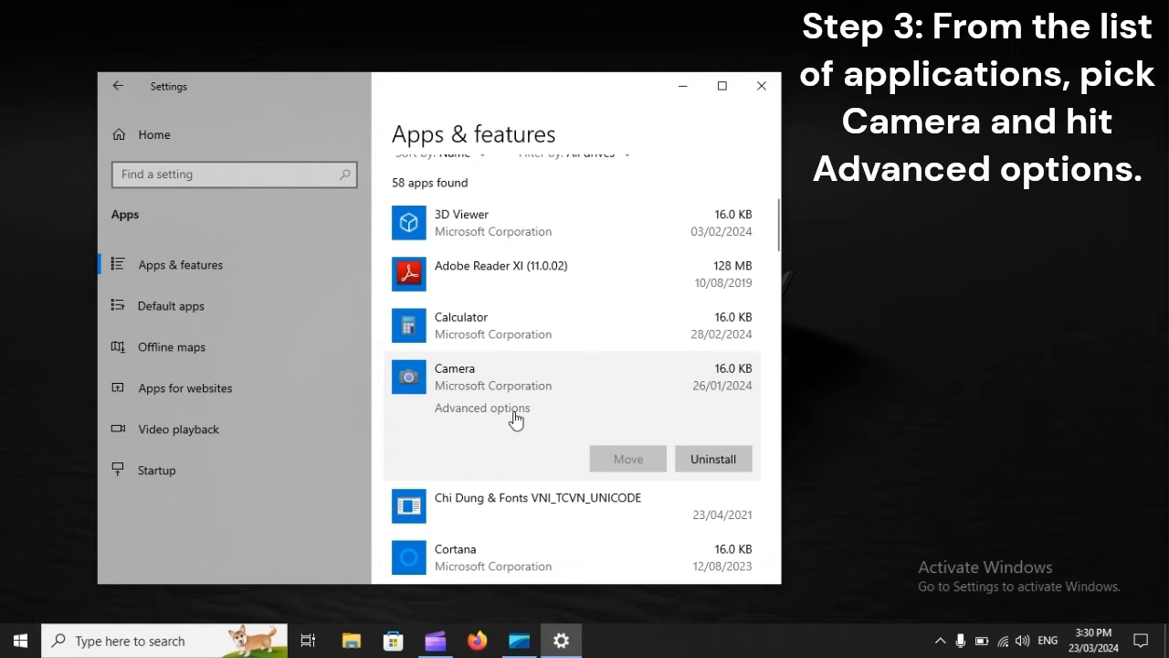
pyautogui.click(482, 407)
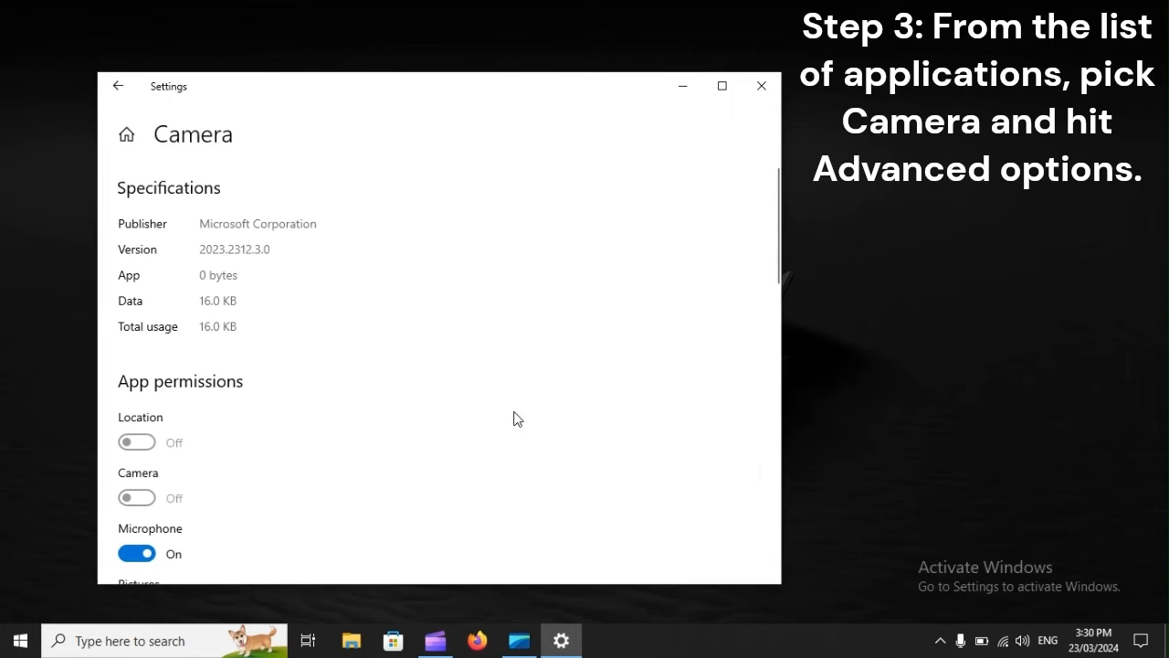
# Reset the Camera app, clearing its stored data.
pyautogui.scroll(-3)
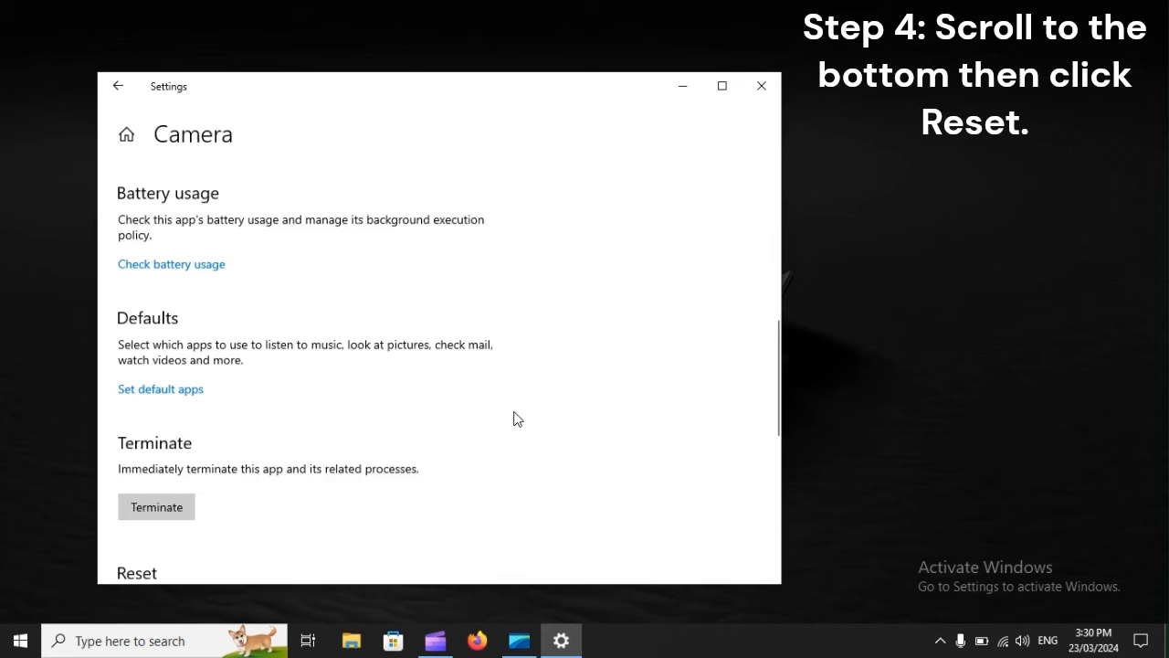
pyautogui.scroll(-3)
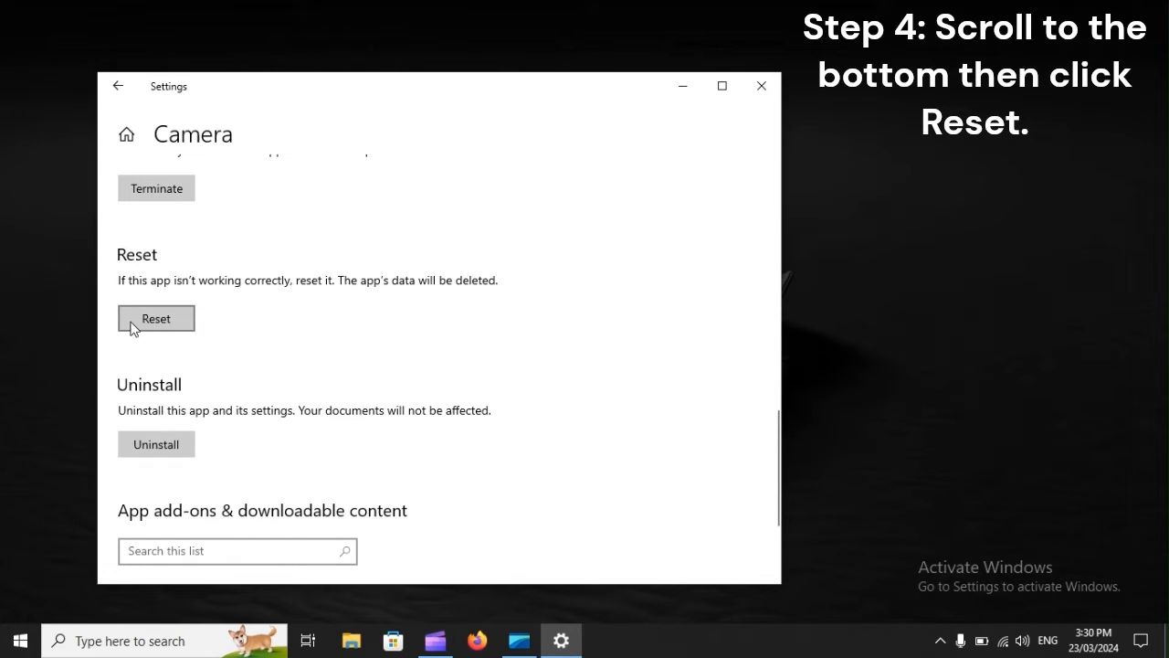
pyautogui.moveTo(176, 327)
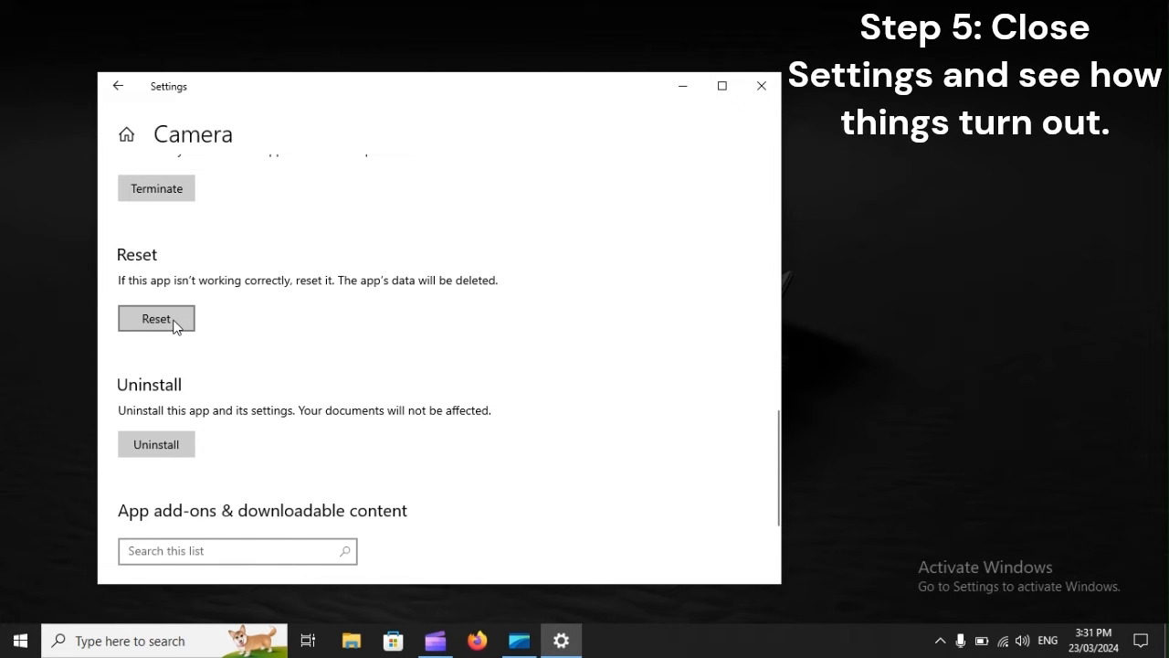
pyautogui.click(760, 85)
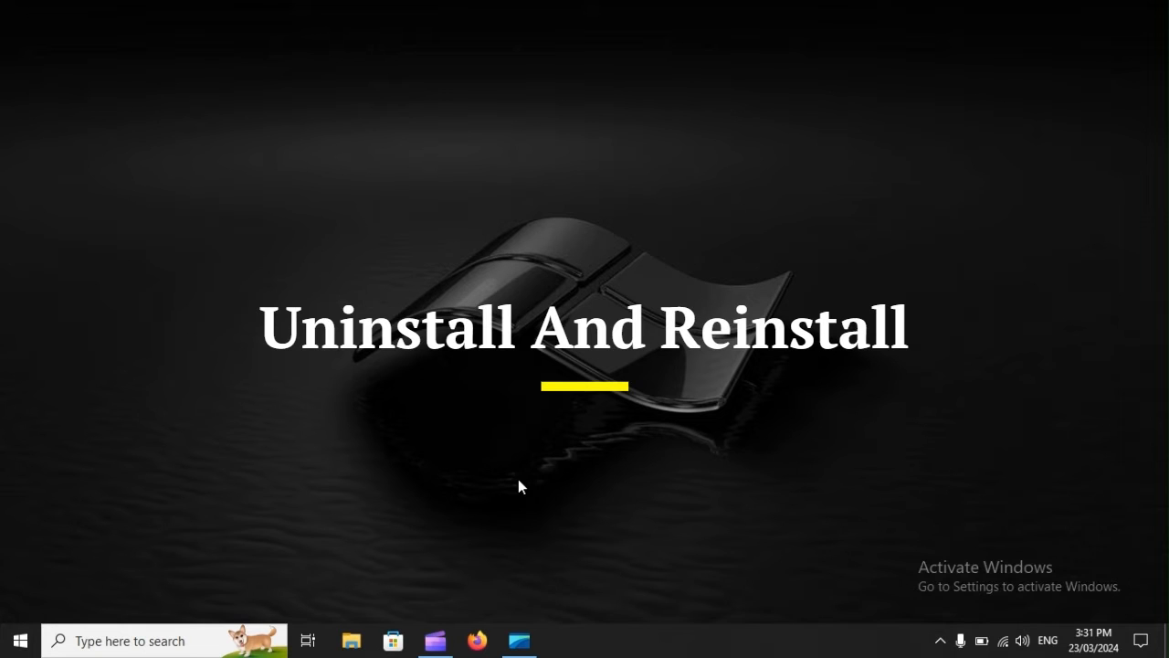
# In an admin PowerShell, run Get-AppxPackage Microsoft.WindowsCamera | Remove-AppxPackage to uninstall Camera.
pyautogui.press('win+x')
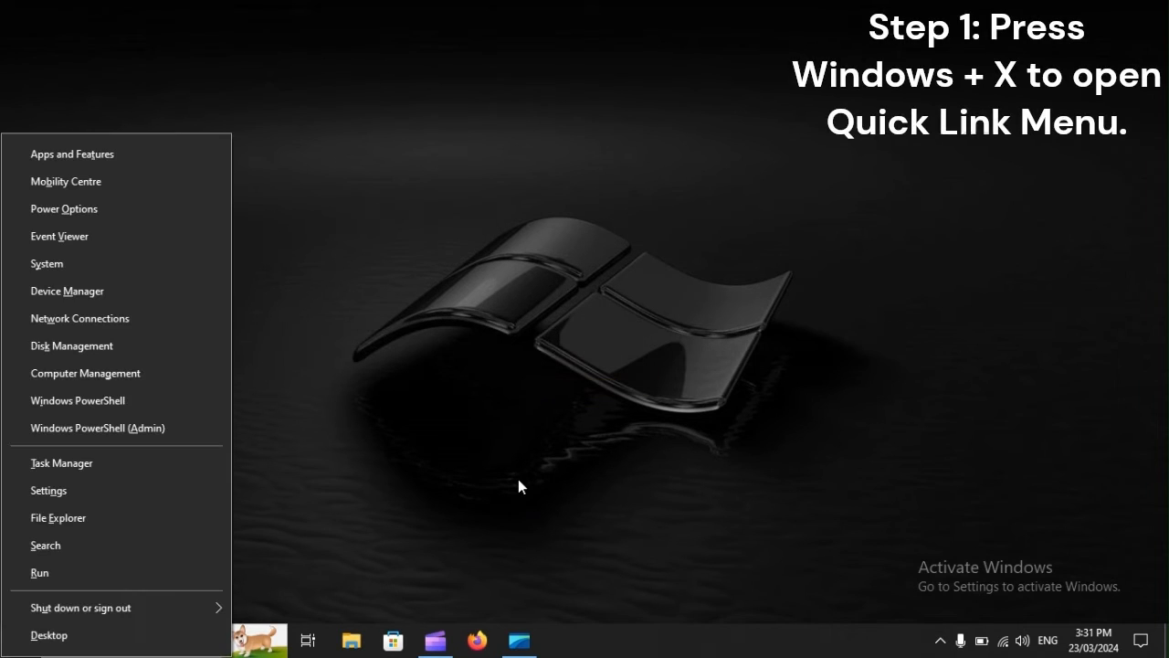
pyautogui.moveTo(82, 545)
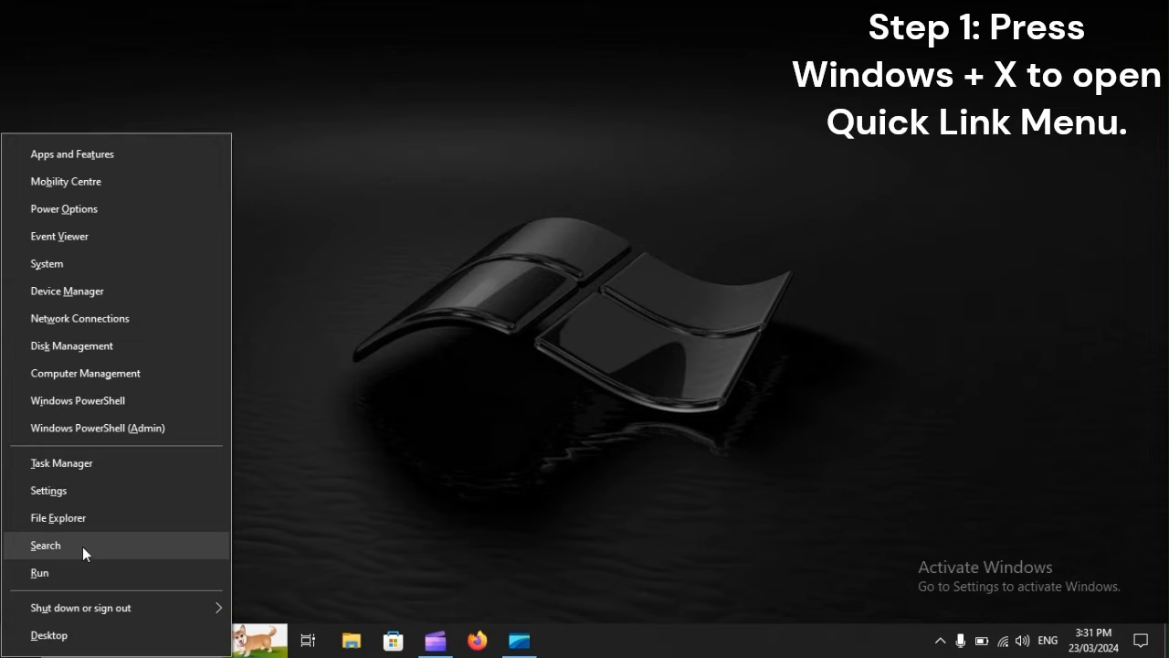
pyautogui.moveTo(99, 427)
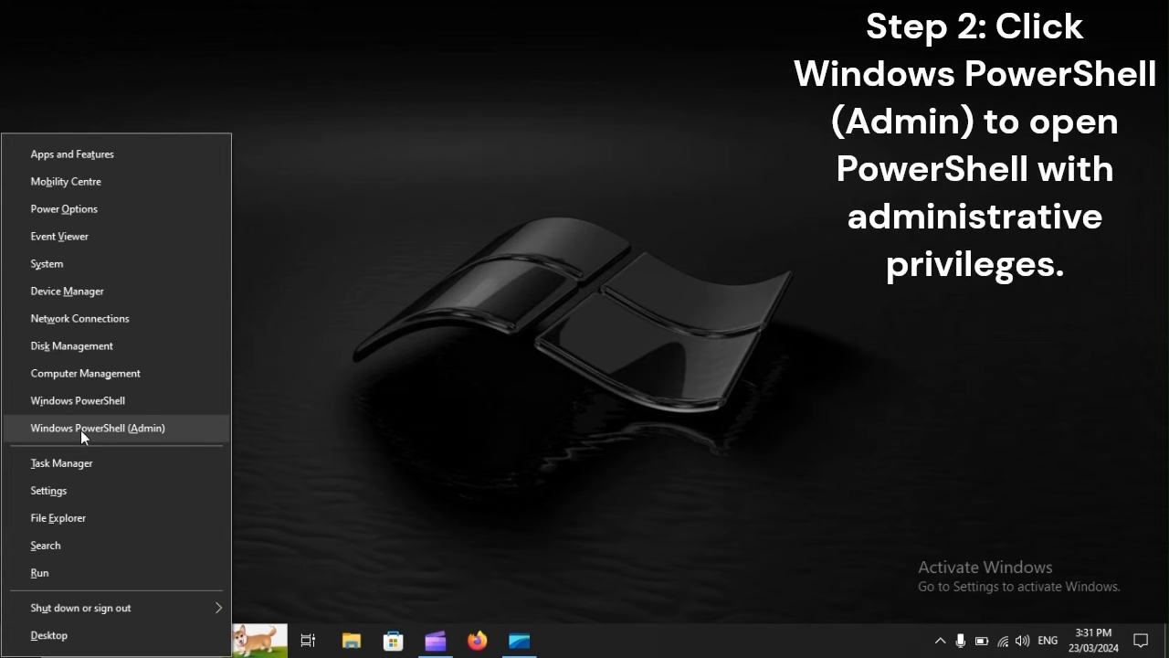
pyautogui.moveTo(39, 435)
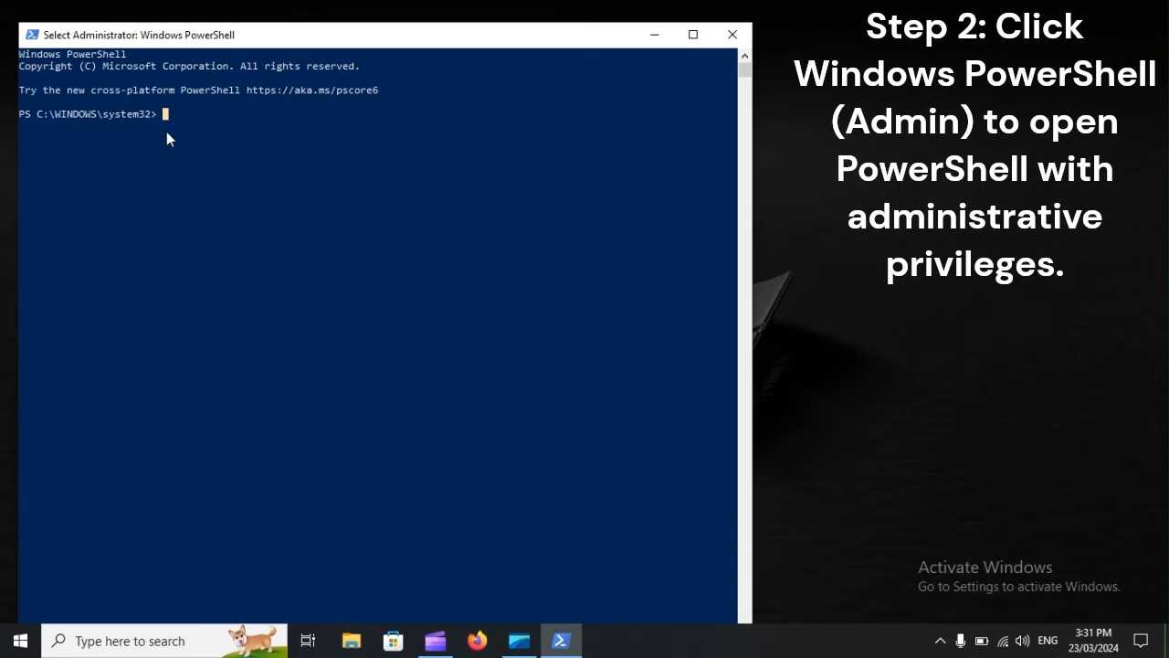
pyautogui.write('Get-AppxPackage Microsoft.WindowsCamera | Remove-AppxPackage')
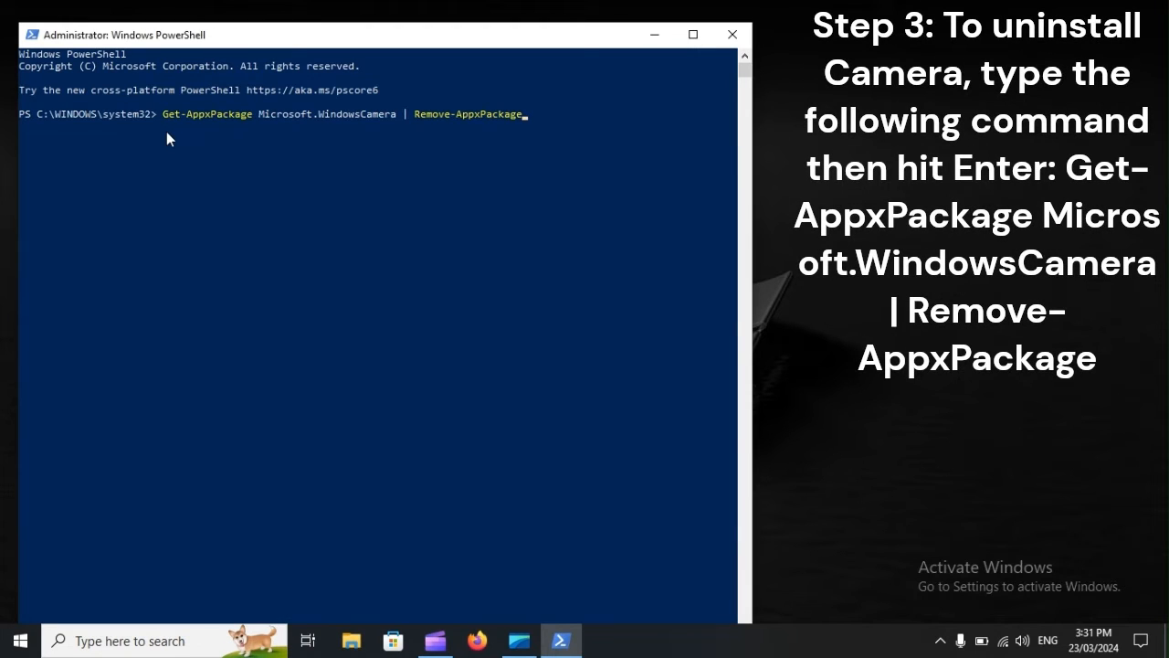
pyautogui.moveTo(346, 139)
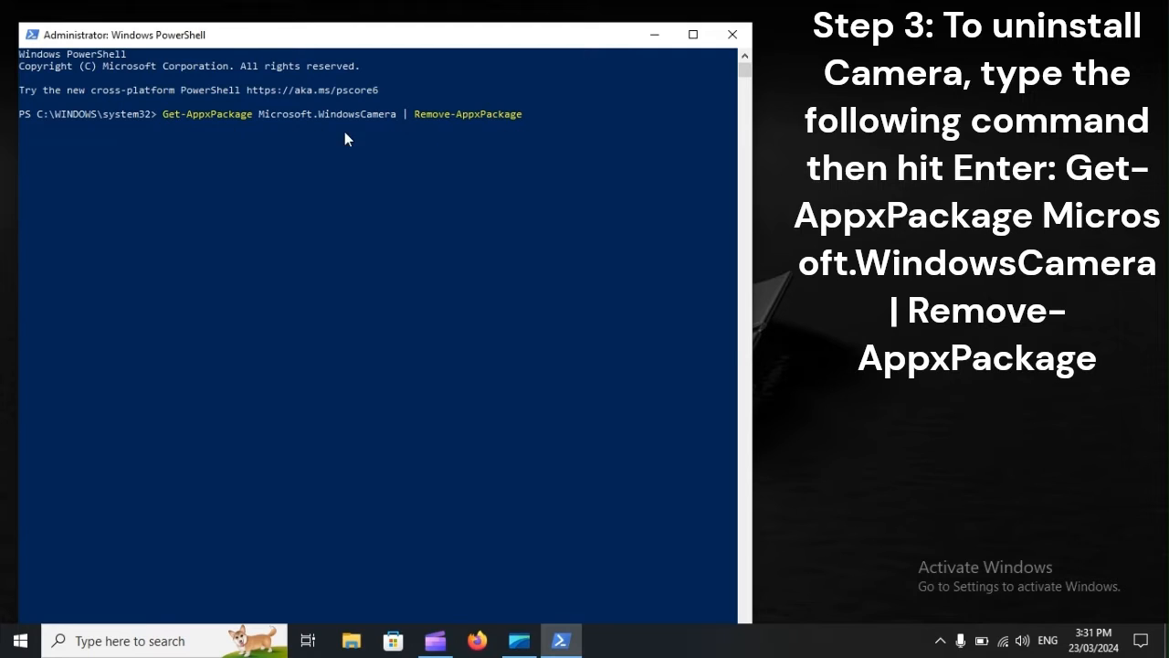
pyautogui.moveTo(256, 132)
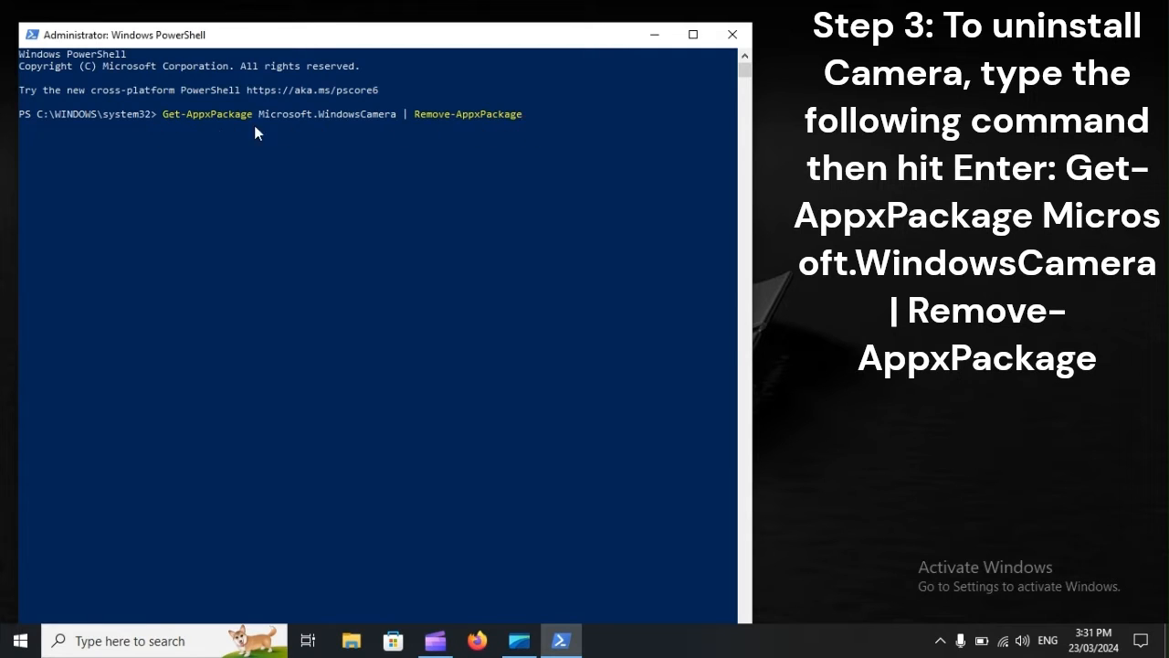
pyautogui.moveTo(532, 129)
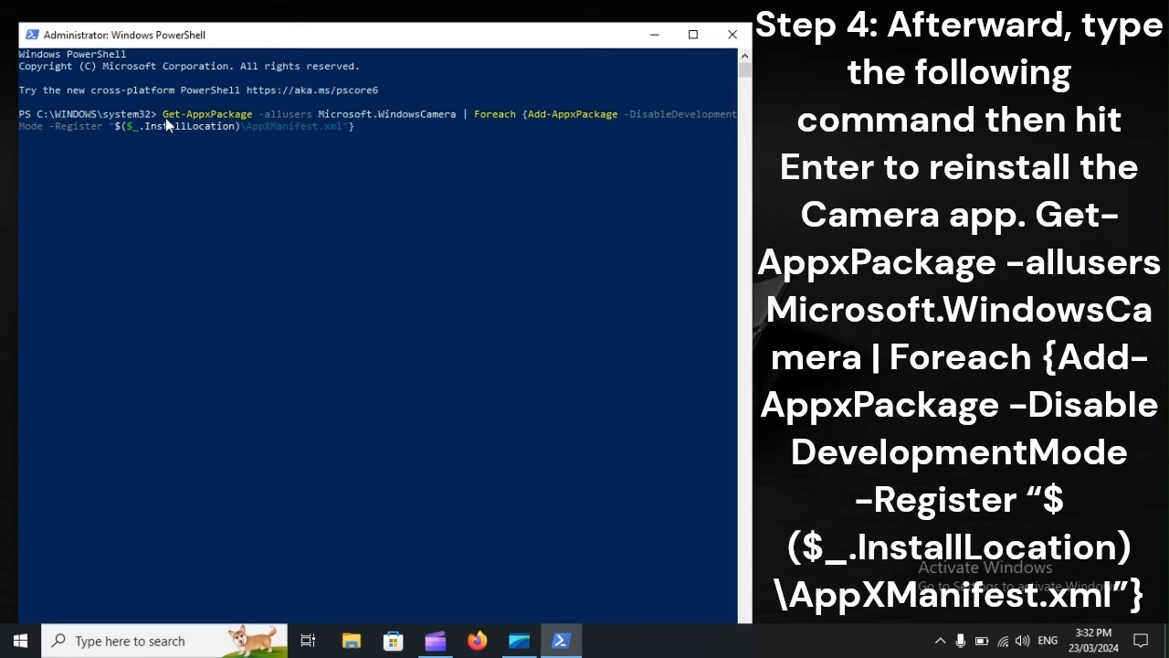
pyautogui.moveTo(340, 135)
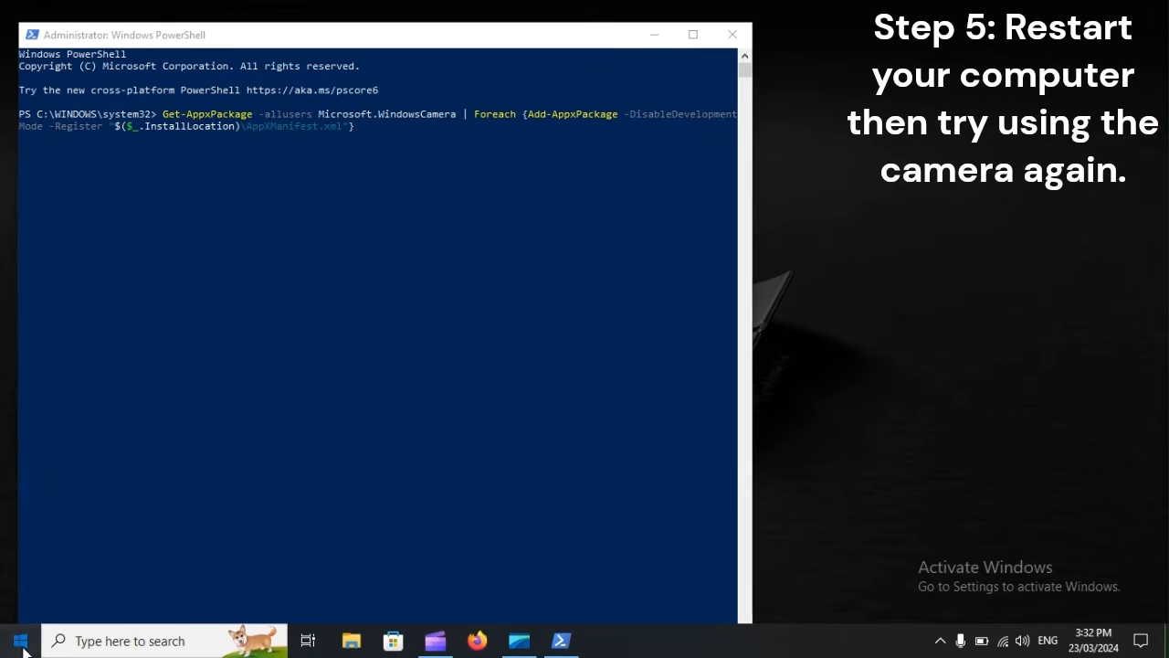
# Restart the computer from the Start menu's Power options.
pyautogui.click(20, 639)
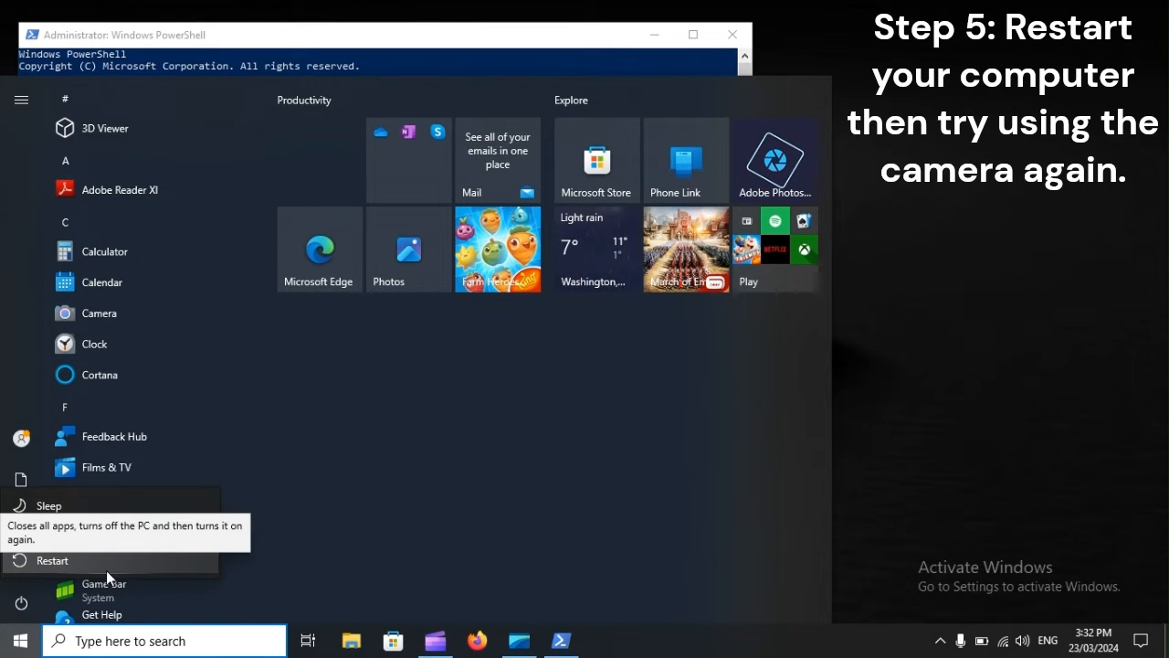
pyautogui.click(51, 559)
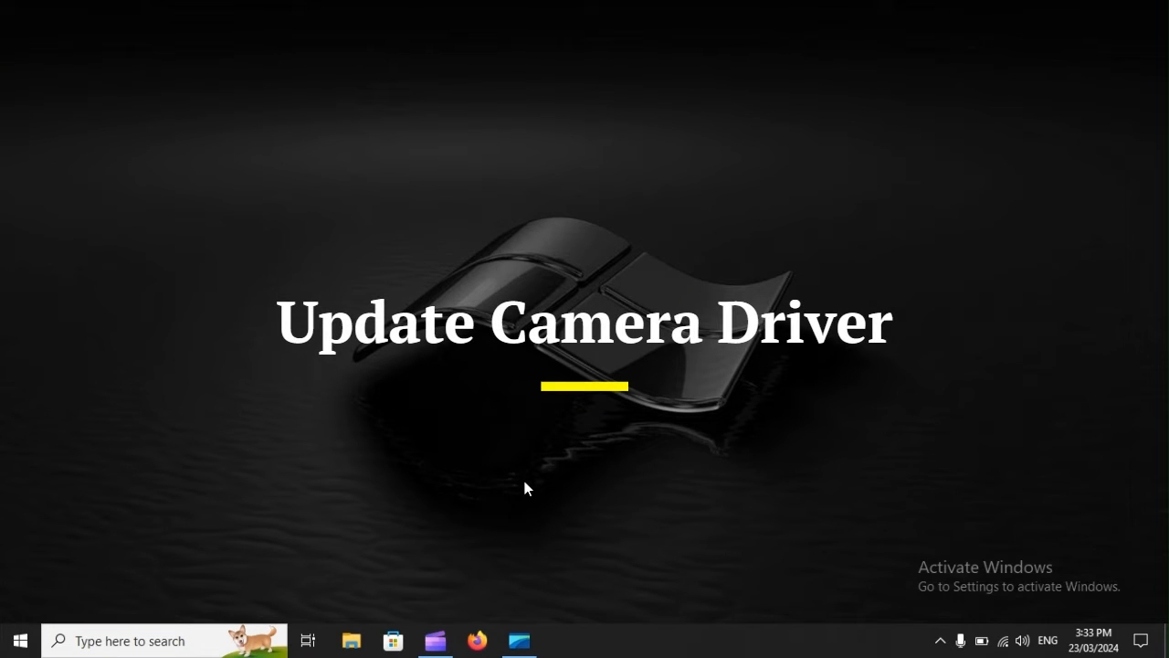
# Reach the Cameras device category in Device Manager via the Win+X menu.
pyautogui.press('Win+X')
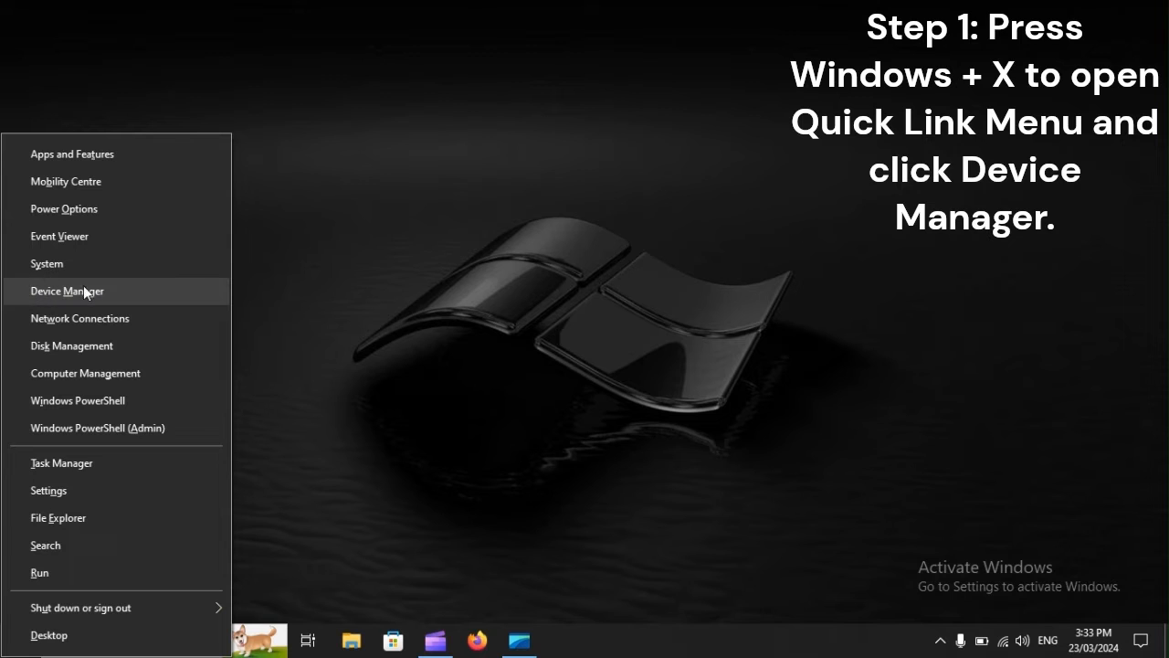
pyautogui.click(66, 290)
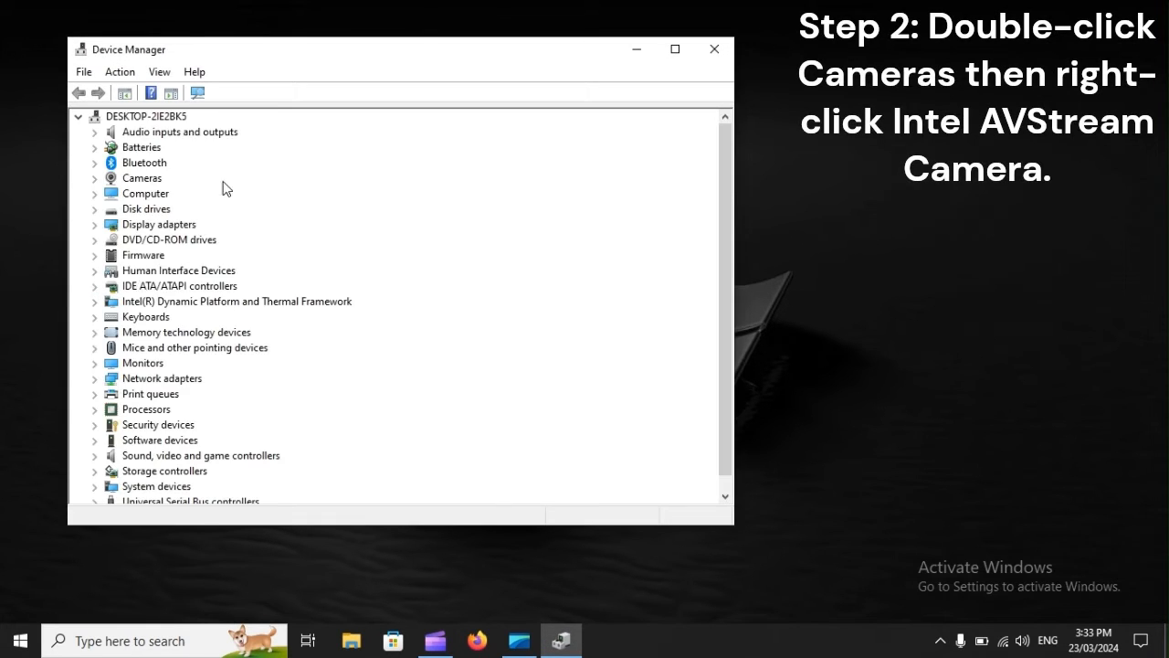
pyautogui.click(142, 177)
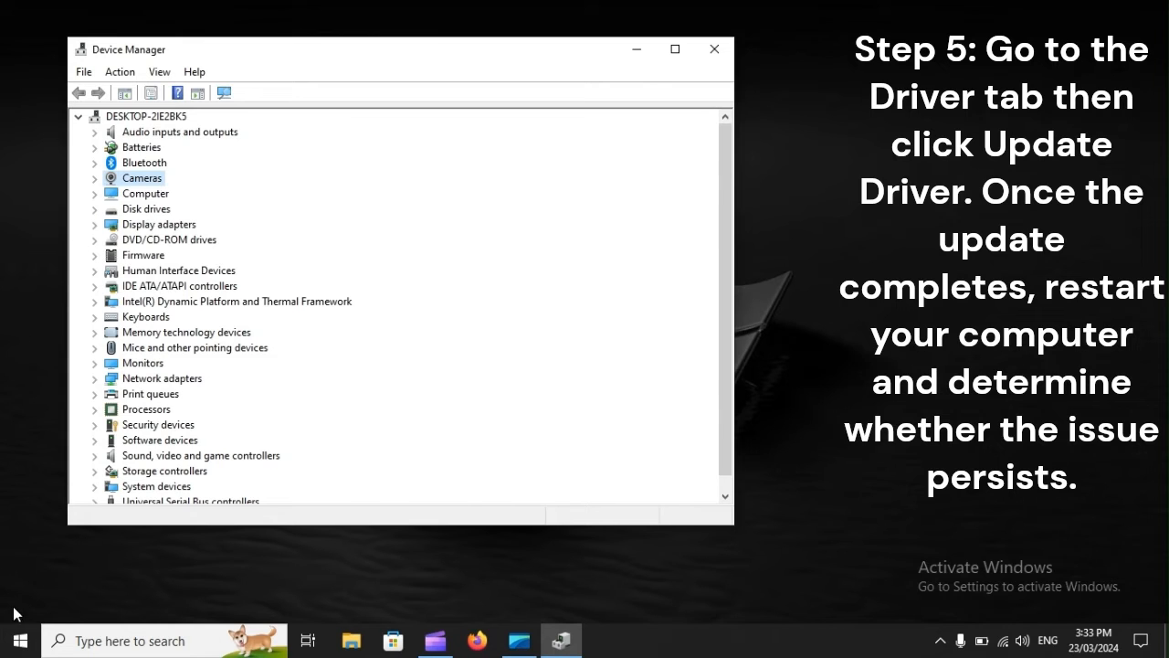
# Restart the computer from the Start menu's Power options.
pyautogui.click(18, 640)
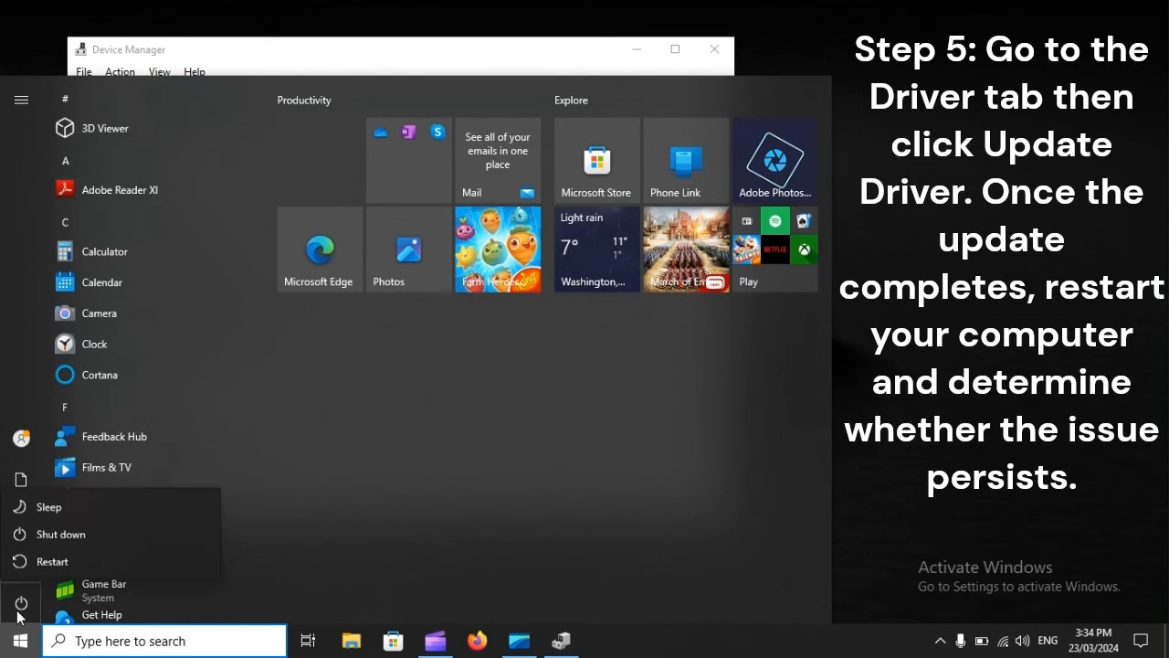
pyautogui.moveTo(99, 559)
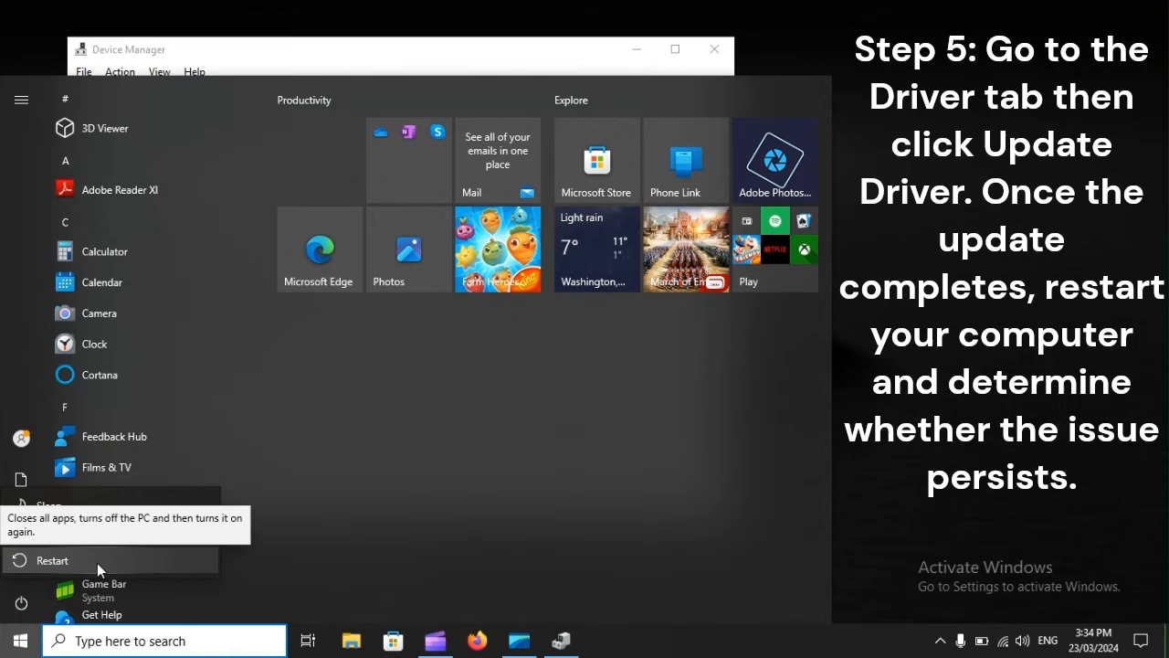
pyautogui.click(55, 559)
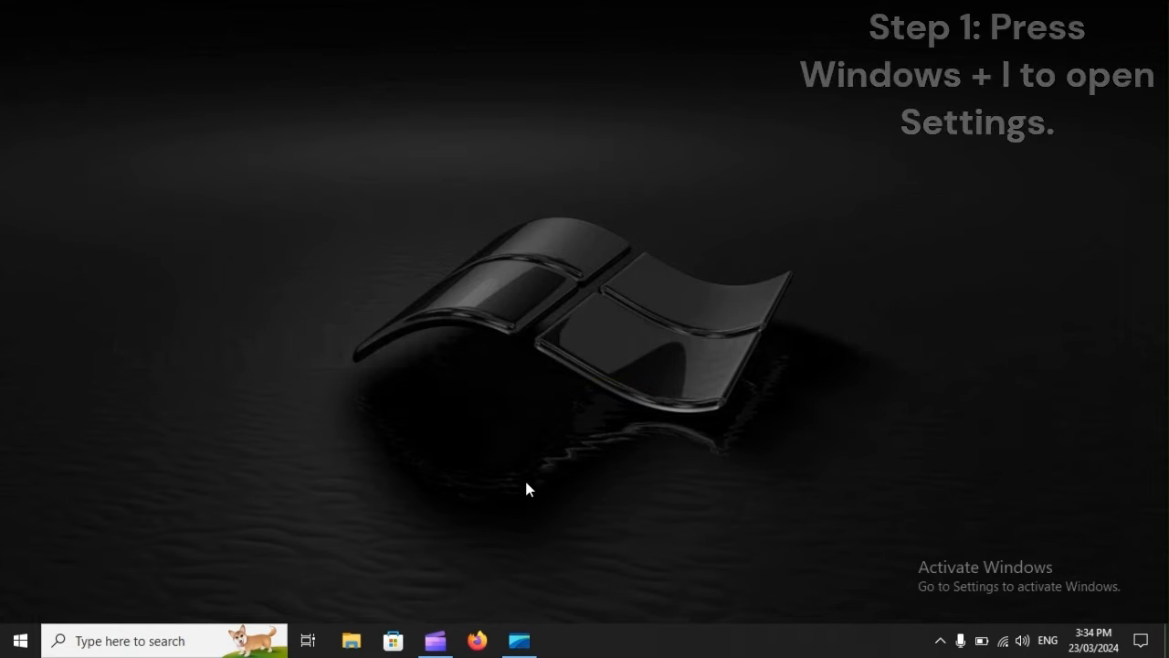
# Reach the Camera page under Privacy in Windows Settings.
pyautogui.press('win+i')
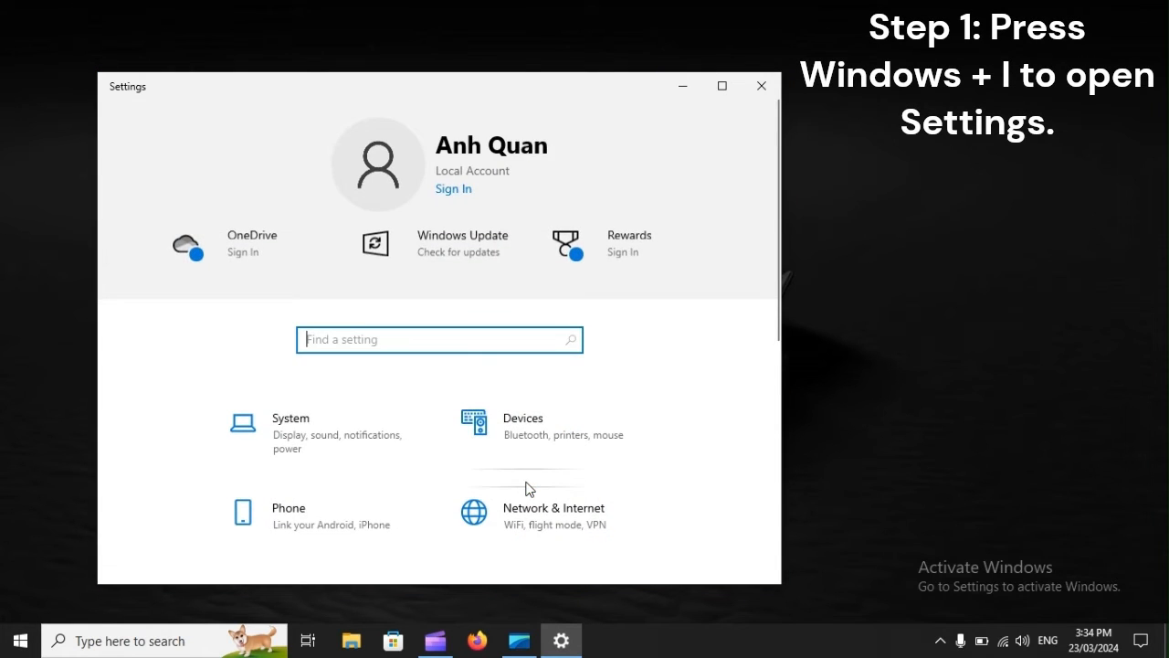
pyautogui.scroll(-3)
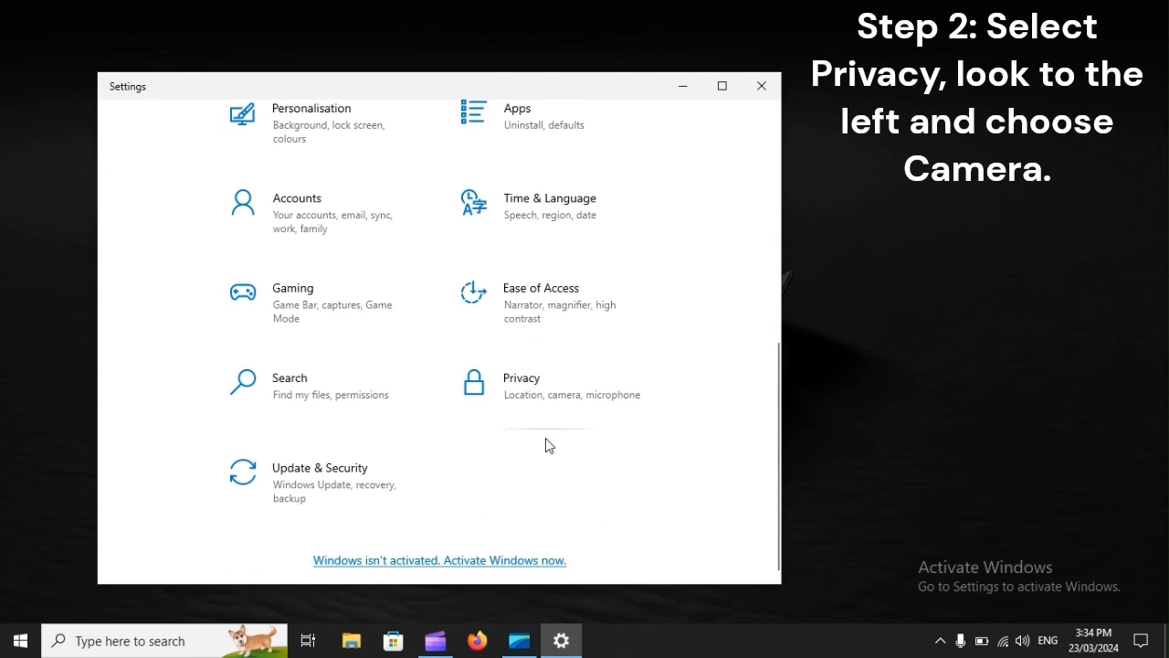
pyautogui.moveTo(521, 384)
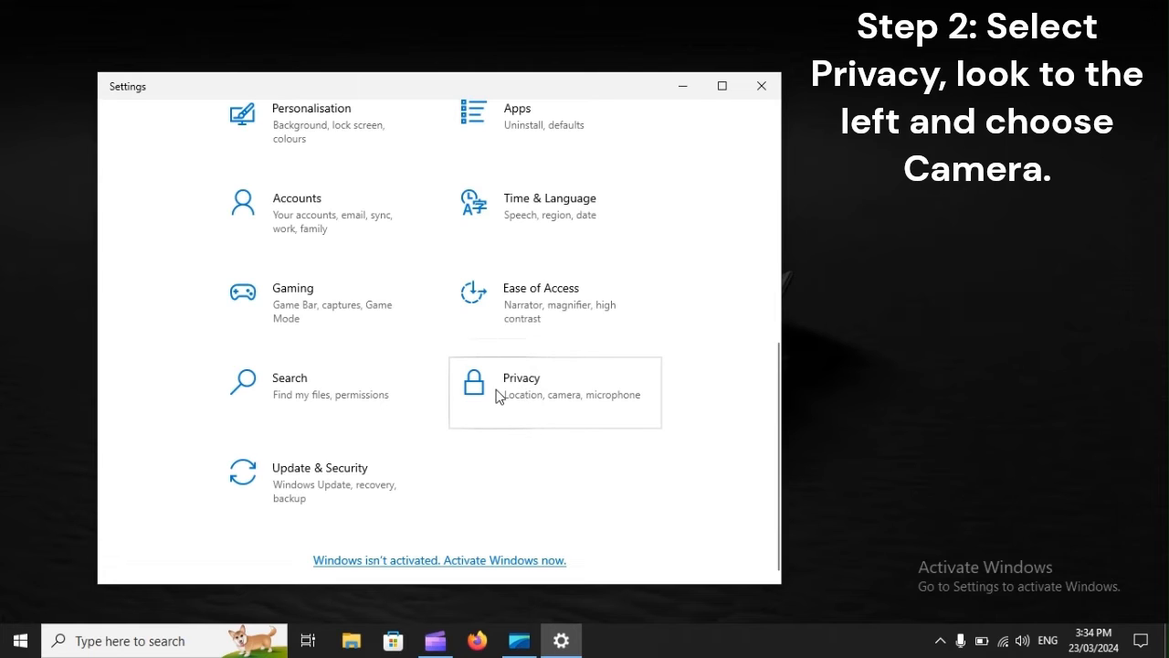
pyautogui.moveTo(583, 391)
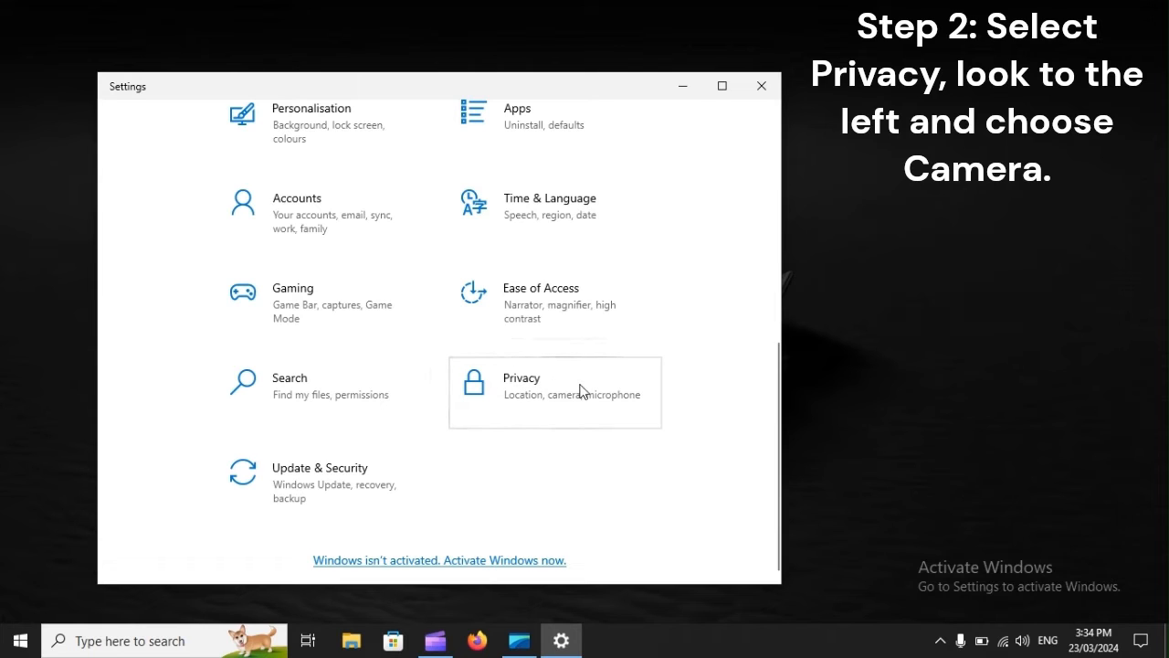
pyautogui.click(555, 391)
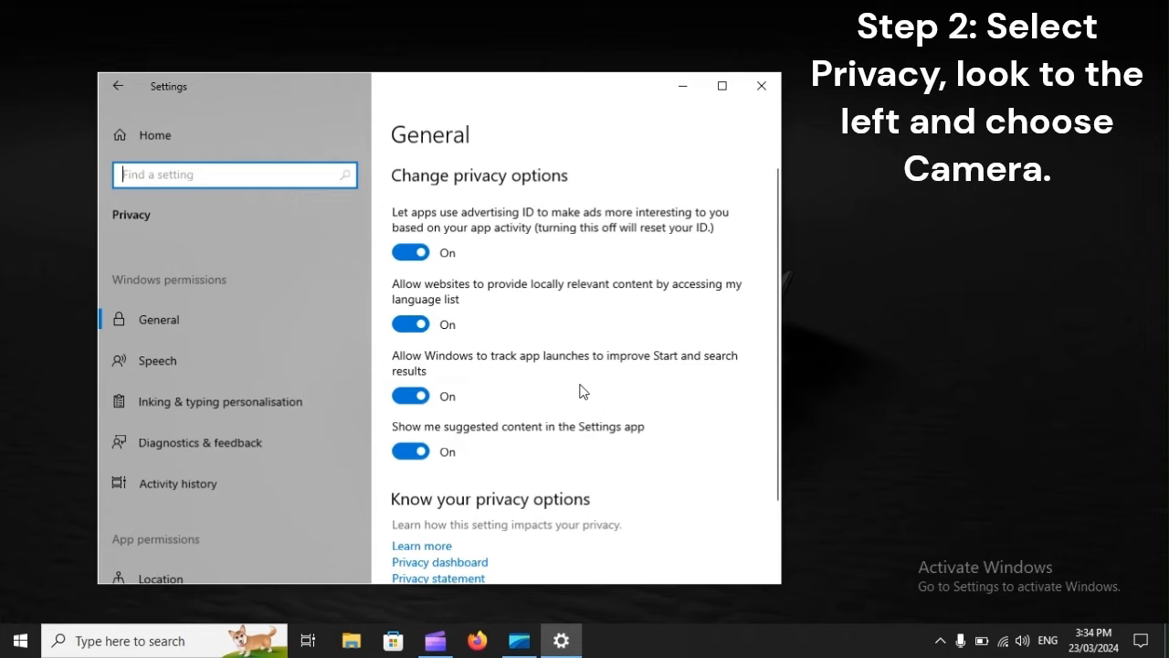
pyautogui.scroll(-3)
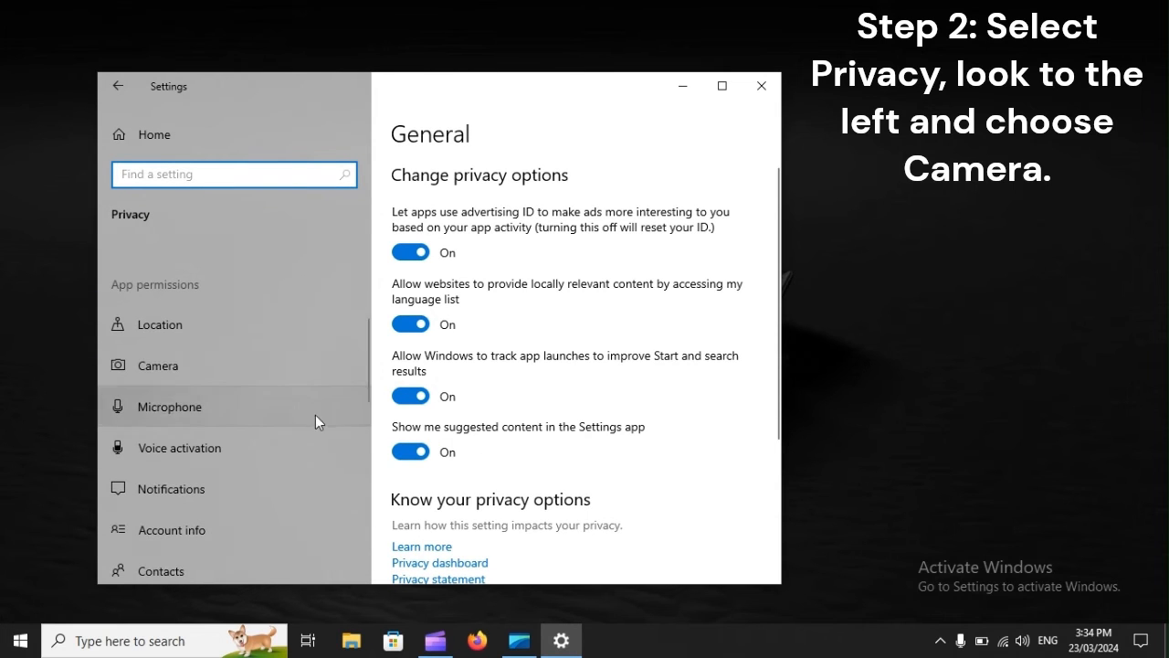
pyautogui.click(158, 366)
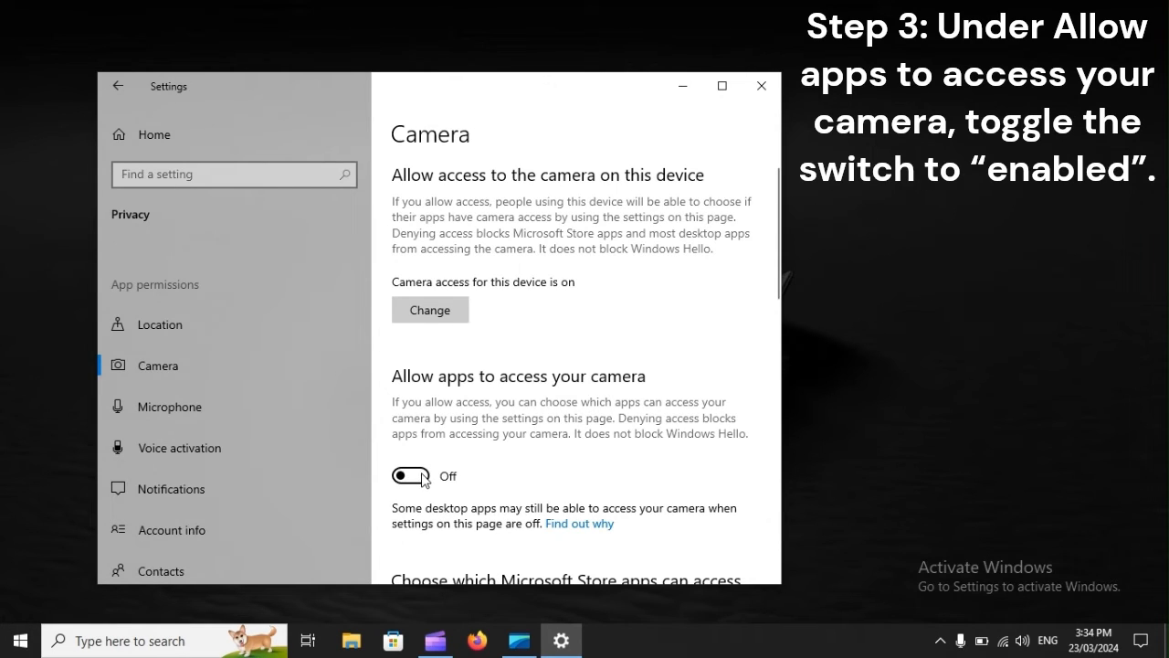
# Allow apps to access the camera and turn on Feedback Hub's camera access.
pyautogui.click(410, 475)
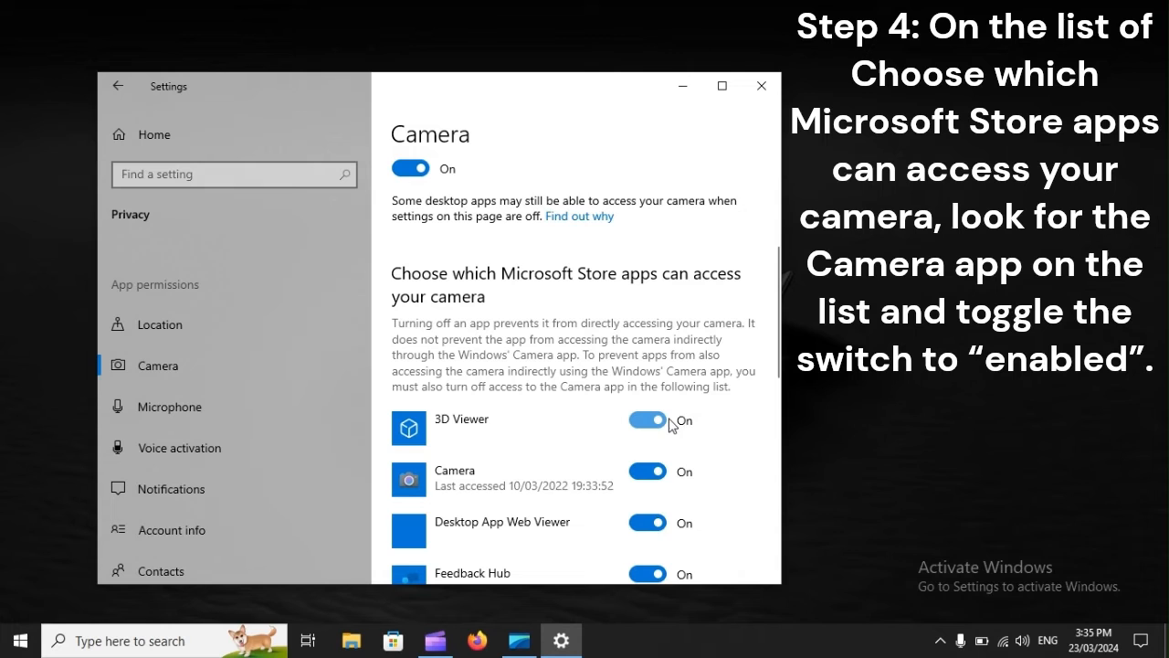
pyautogui.moveTo(636, 530)
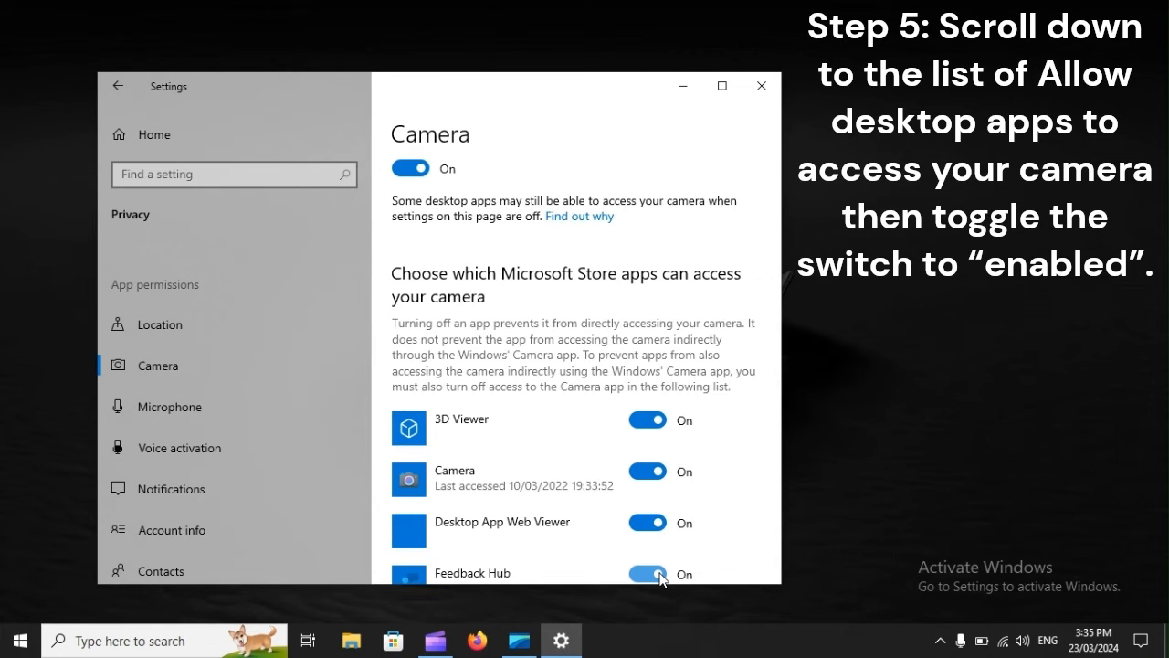
pyautogui.click(760, 86)
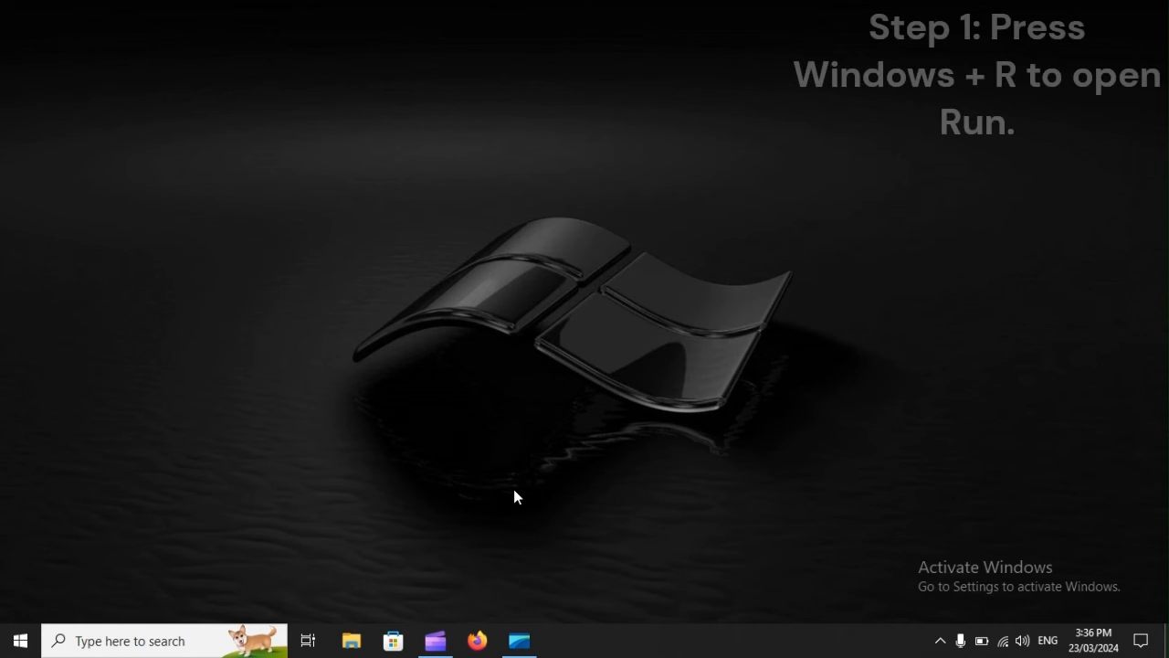
# Launch Control Panel by running 'control' from the Run box.
pyautogui.press('Win+r')
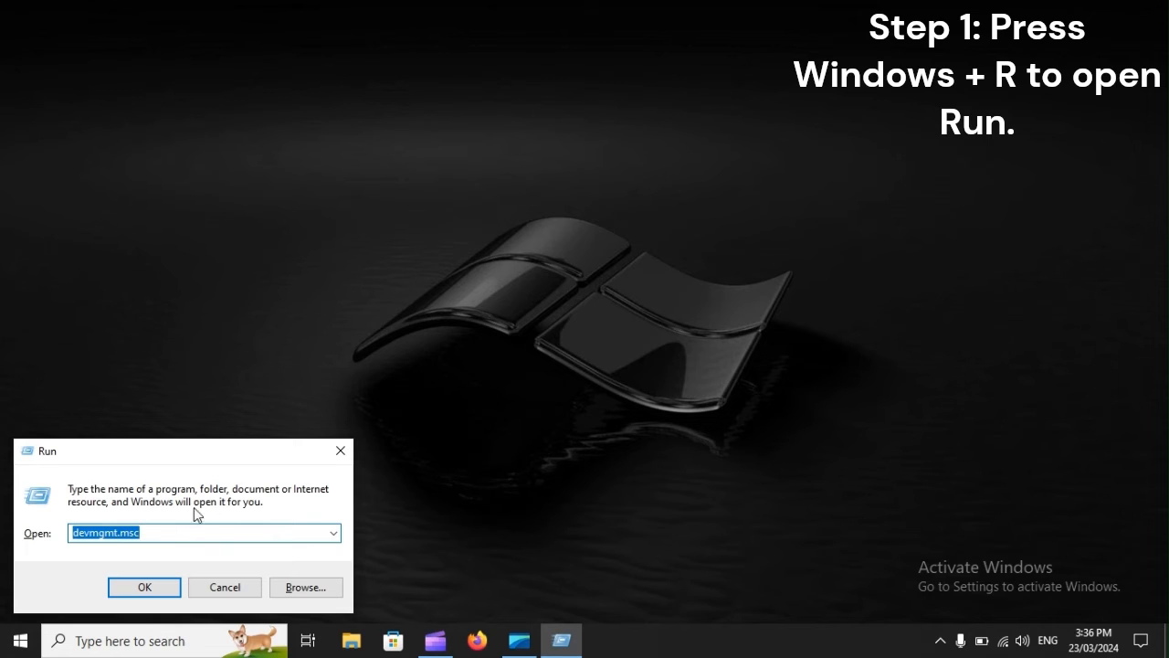
pyautogui.write('co')
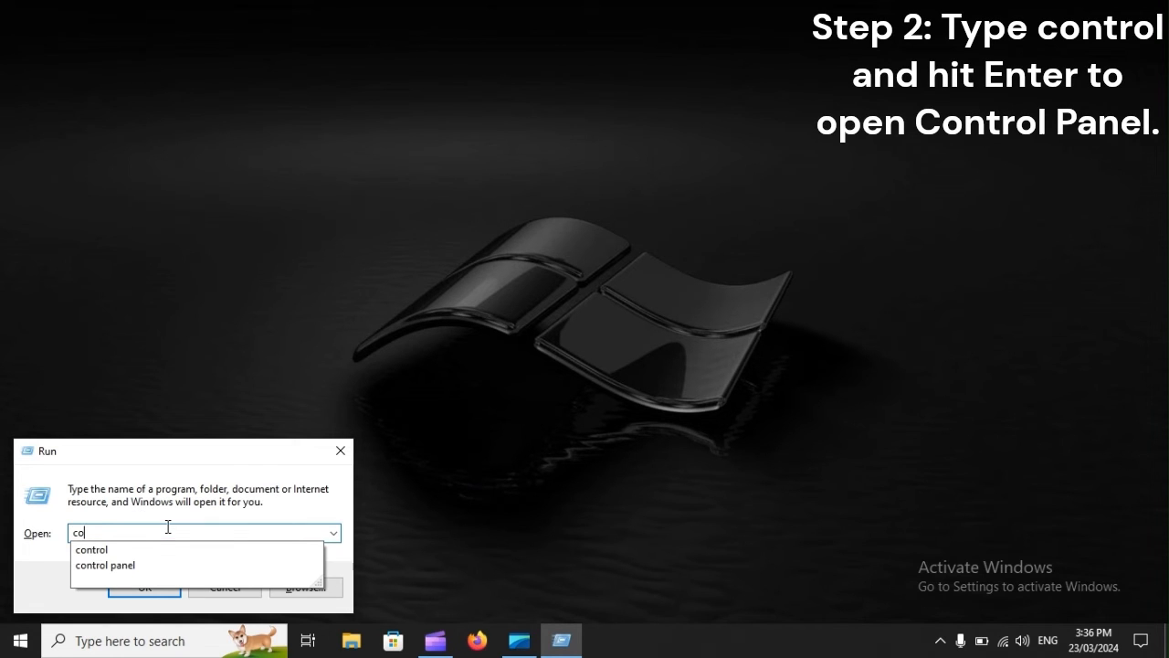
pyautogui.write('ntrol')
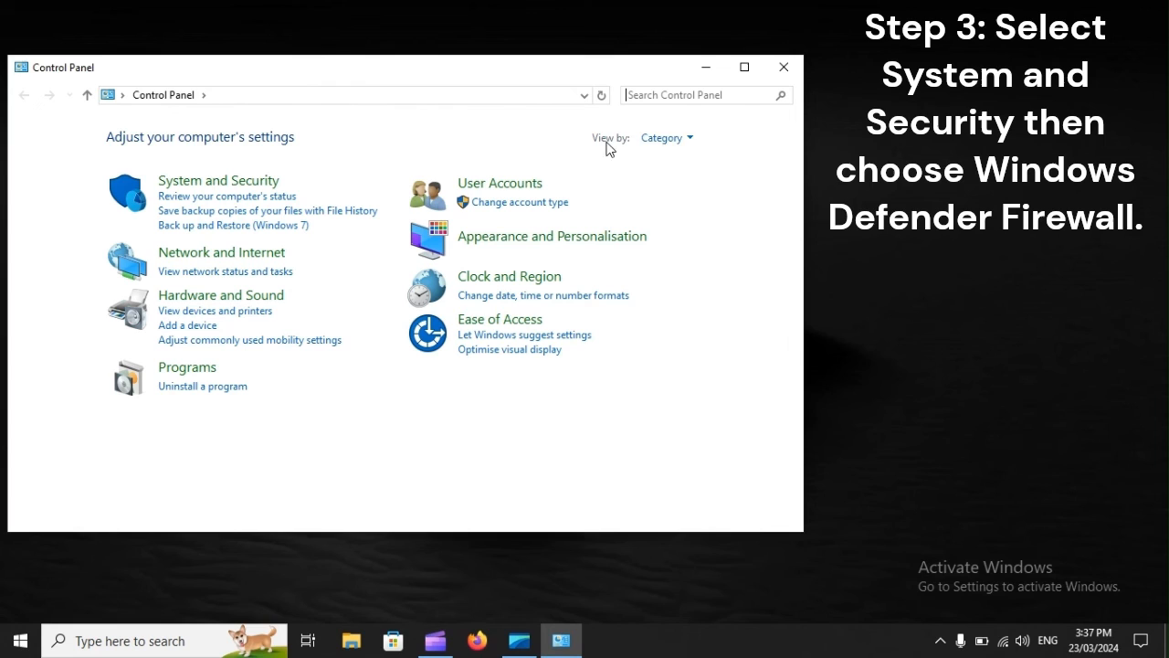
# Reach the Windows Defender Firewall page through System and Security.
pyautogui.click(665, 137)
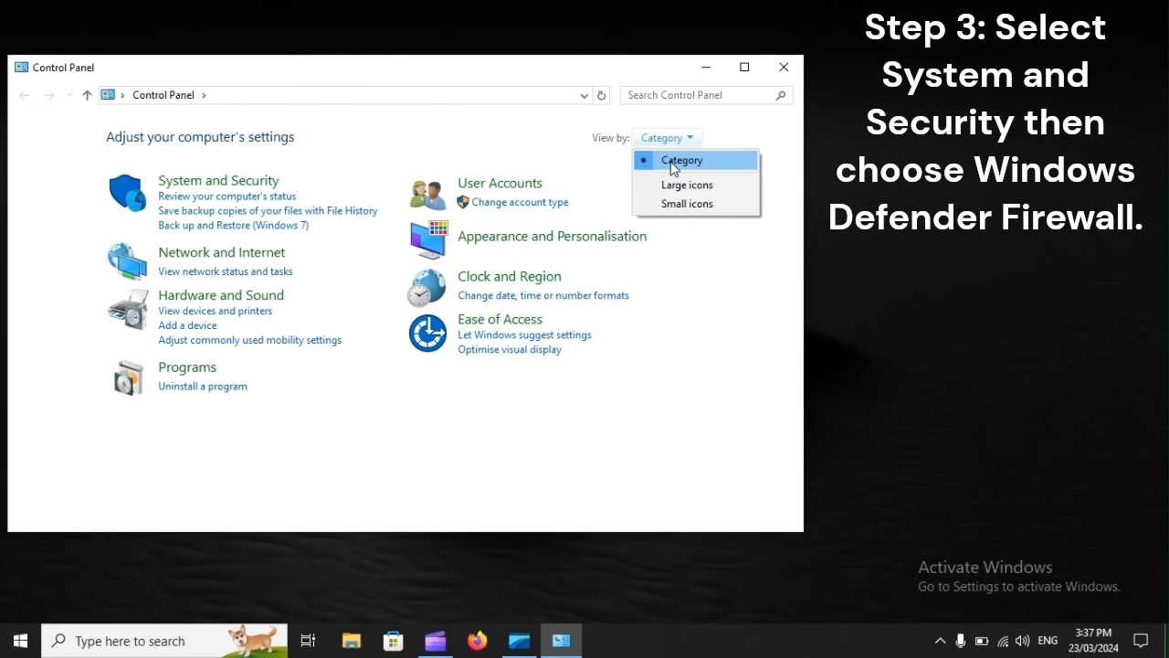
pyautogui.moveTo(719, 168)
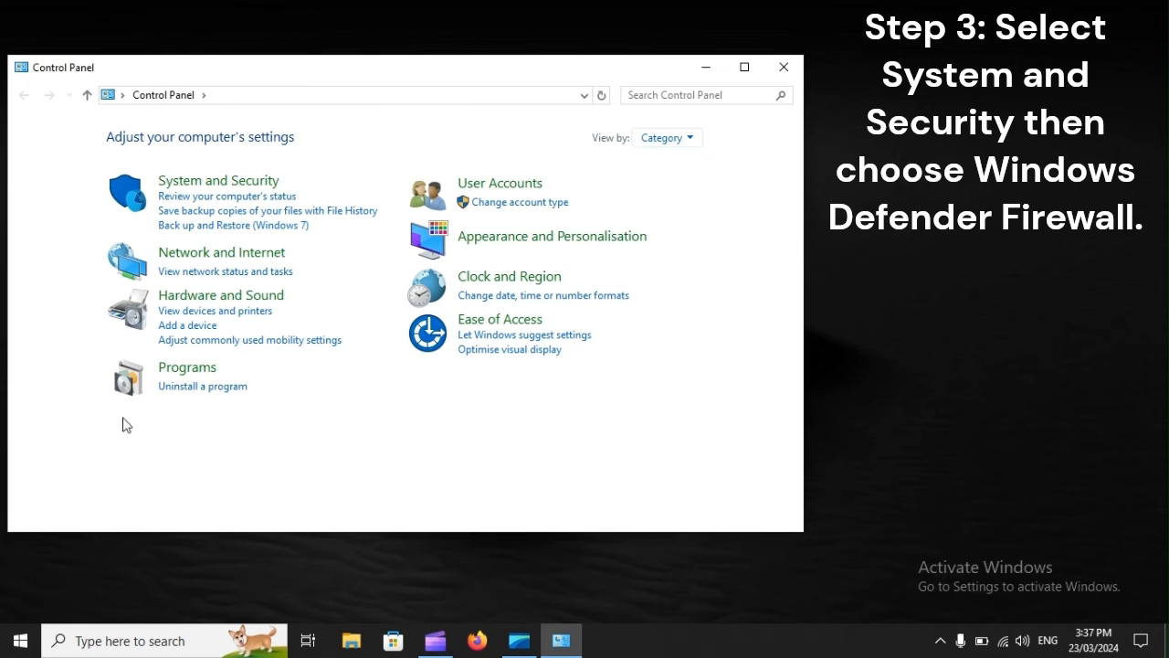
pyautogui.moveTo(201, 187)
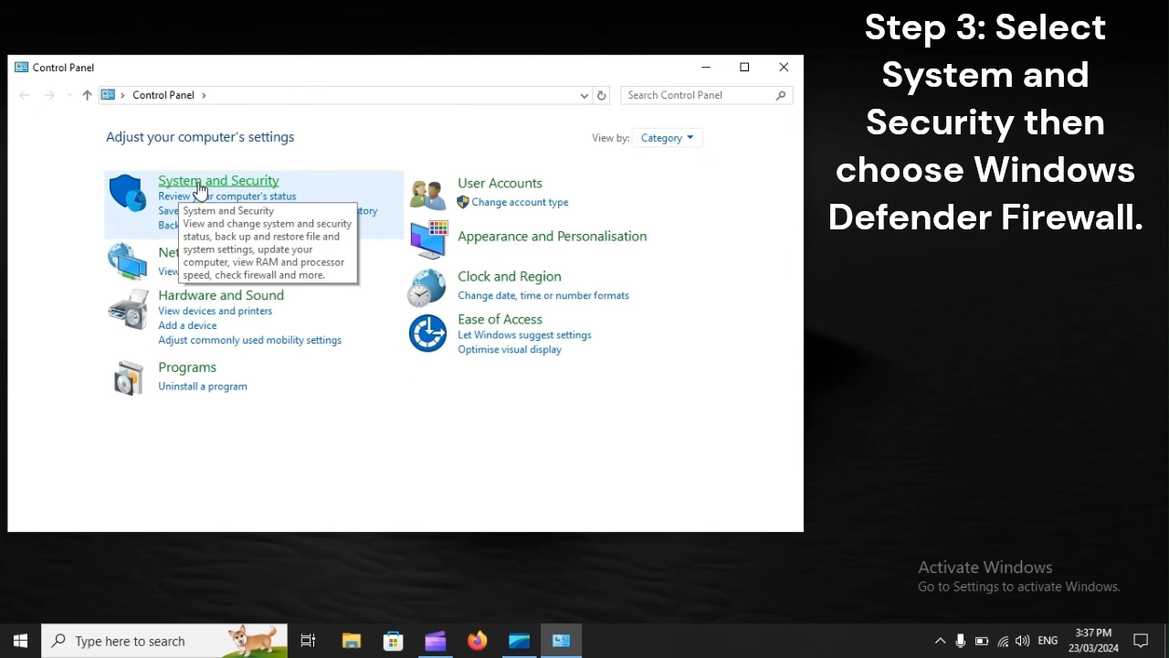
pyautogui.moveTo(192, 188)
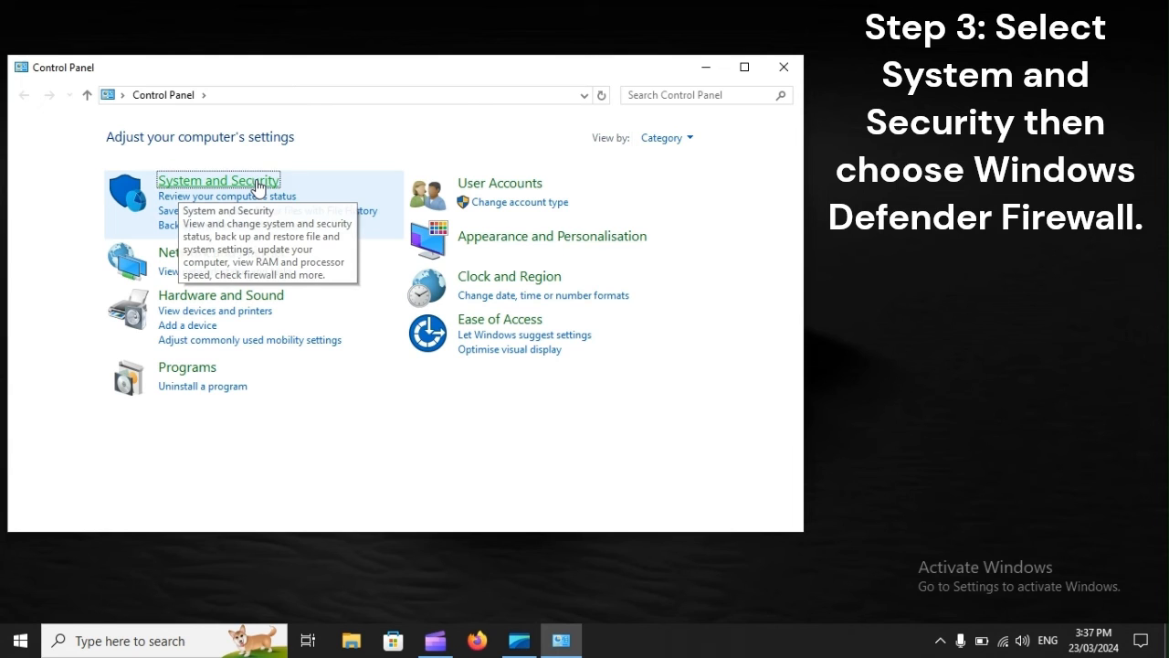
pyautogui.click(220, 181)
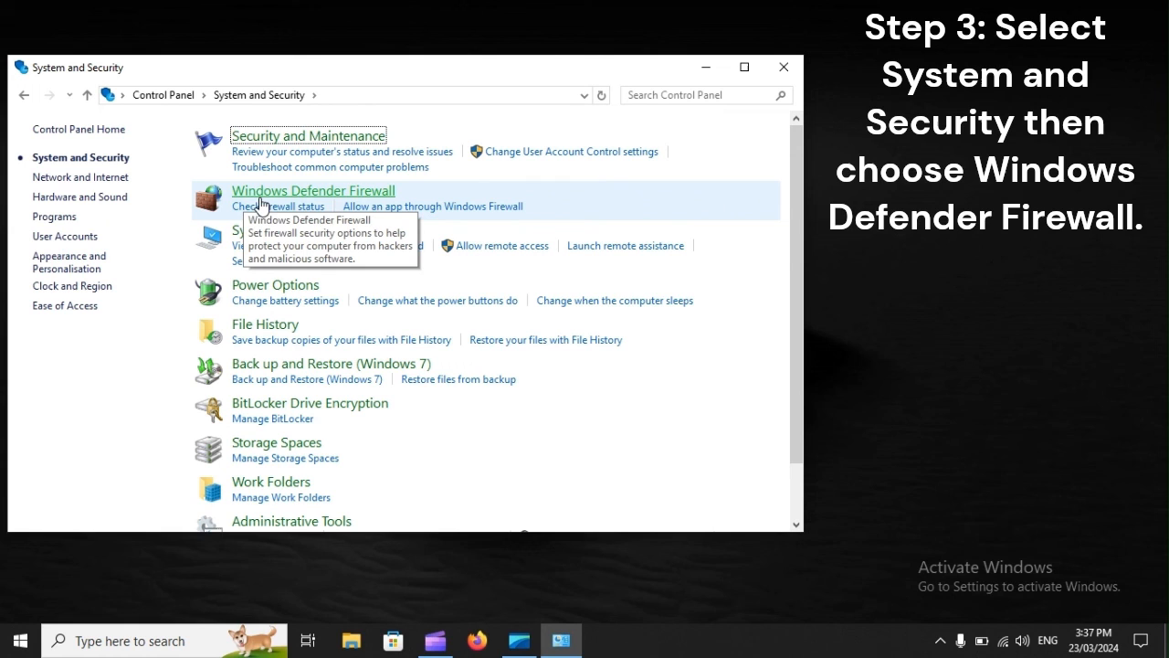
pyautogui.moveTo(378, 201)
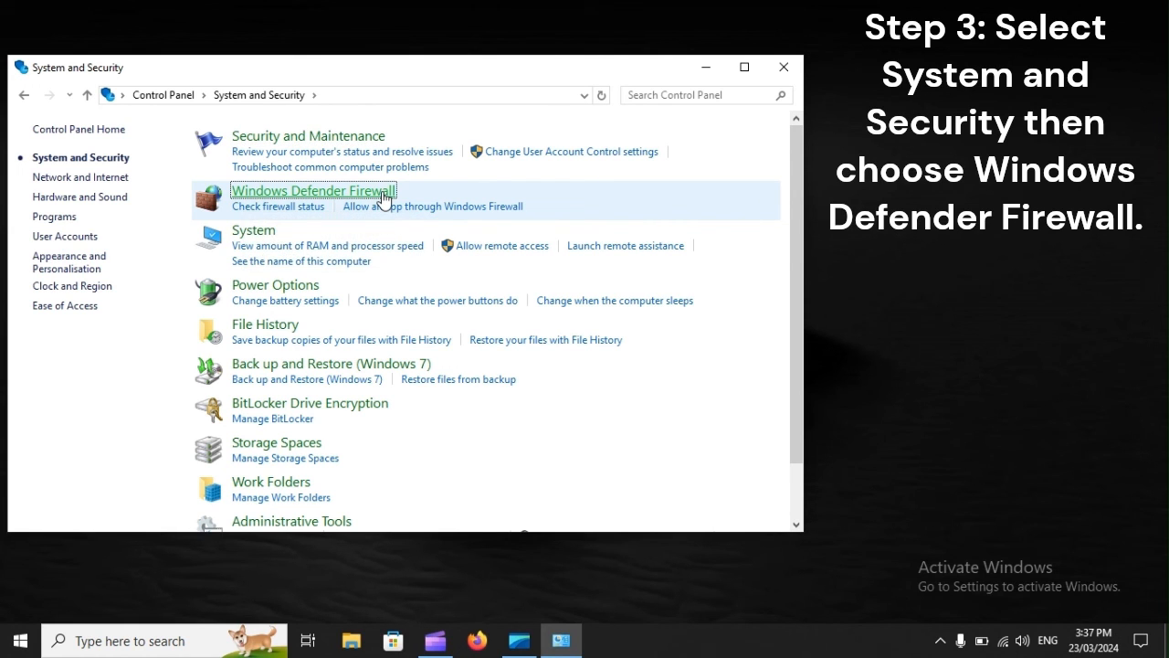
pyautogui.click(313, 190)
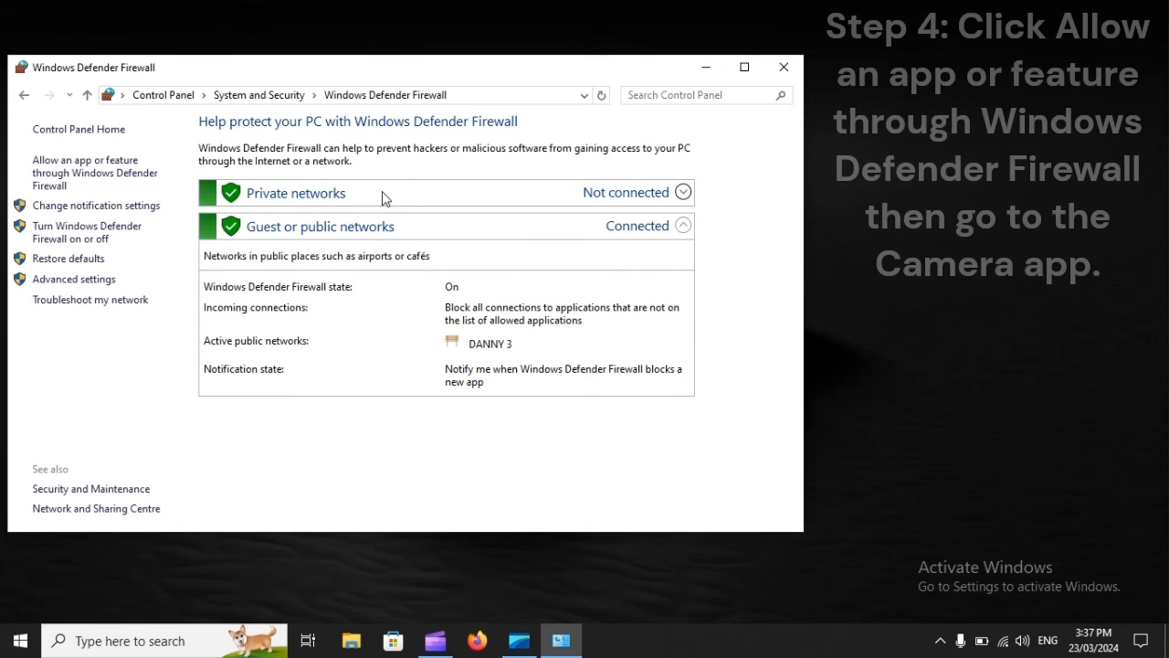